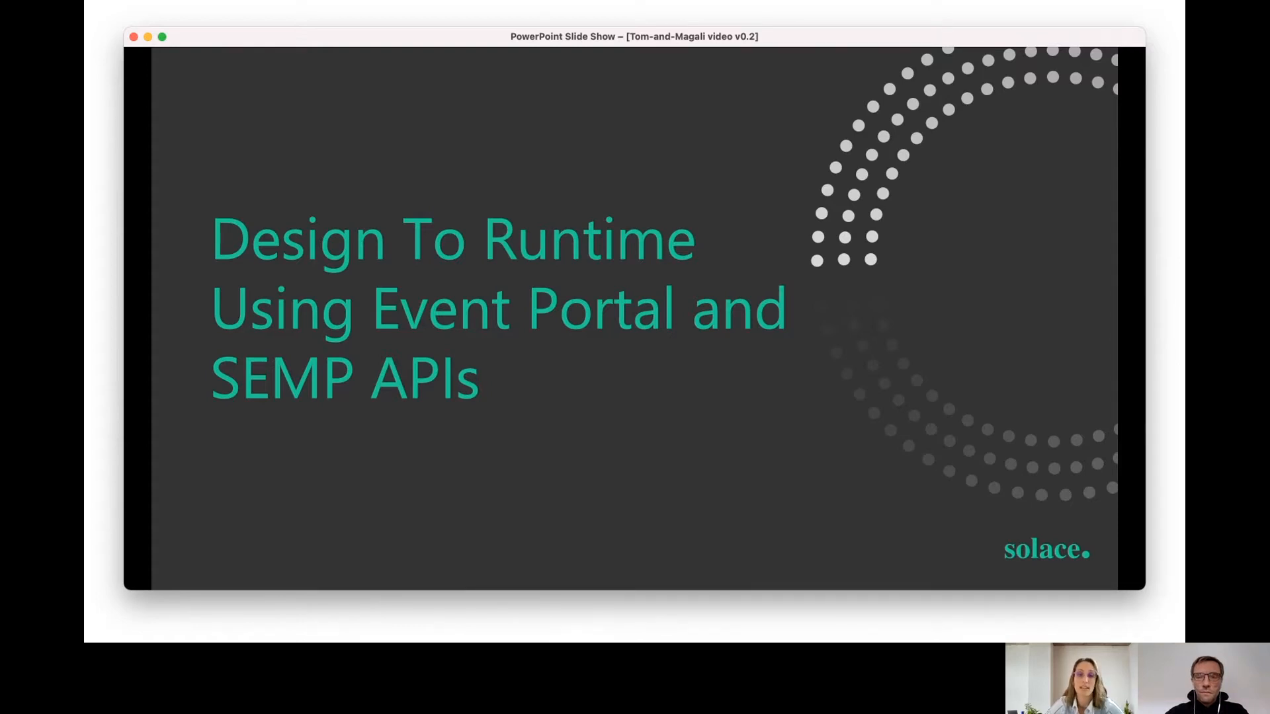
Step: Advance from the title slide to the PubSub+ Event Portal introduction slide
key("right")
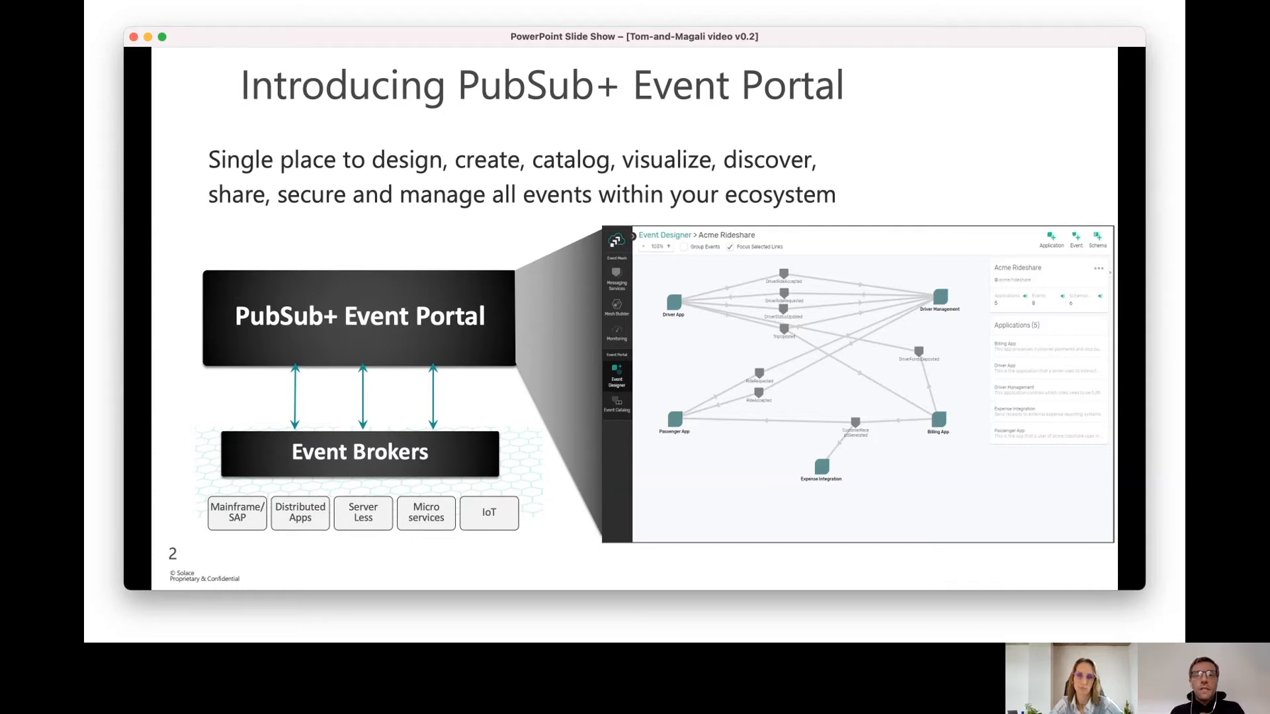
Step: Advance to the slide contrasting Event Portal Design Time and Runtime
key("right")
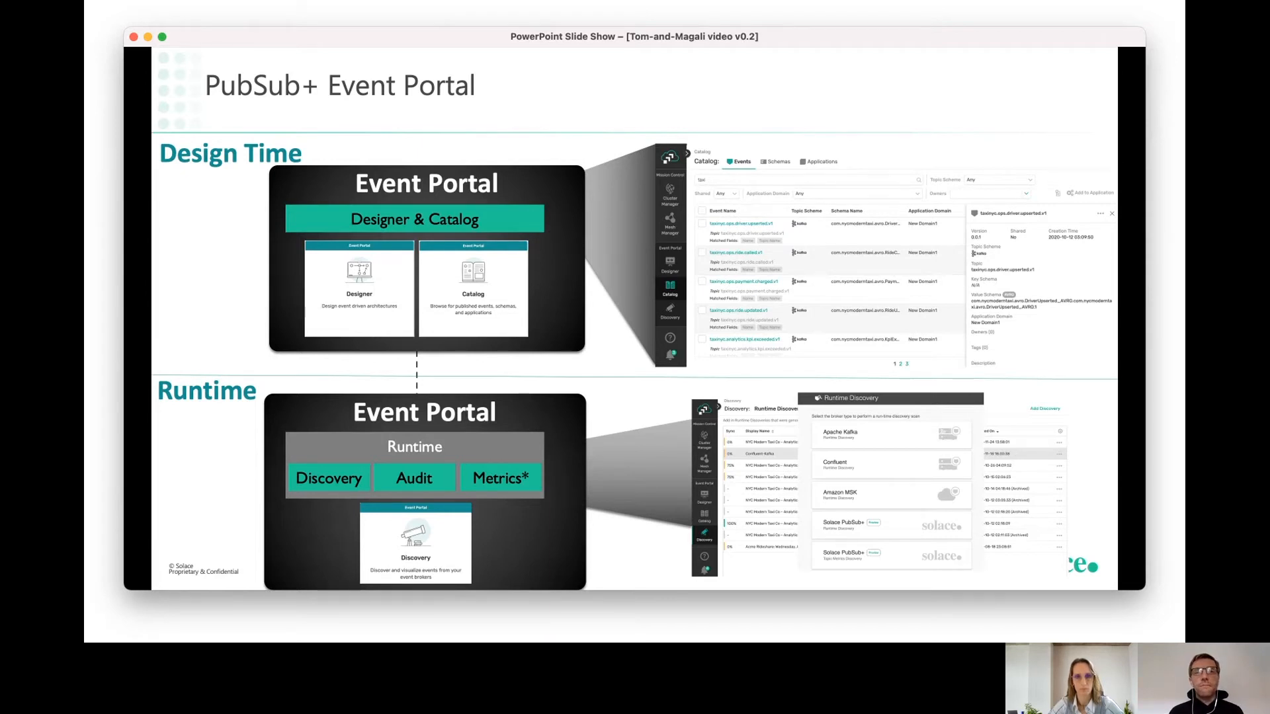
Step: Advance to slide 4, How Users Interact with Event Portal
key("right")
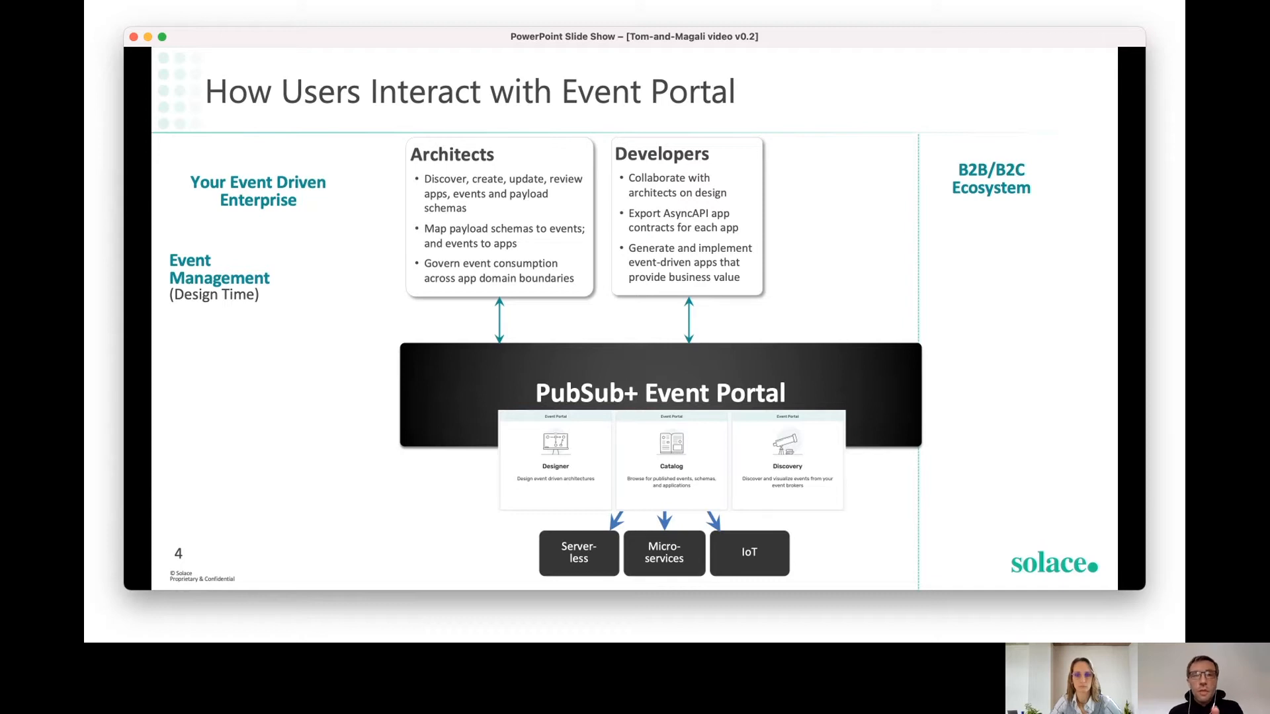
Step: Present slide 4 and advance to slide 5 on ways to start designing event flows
key("right")
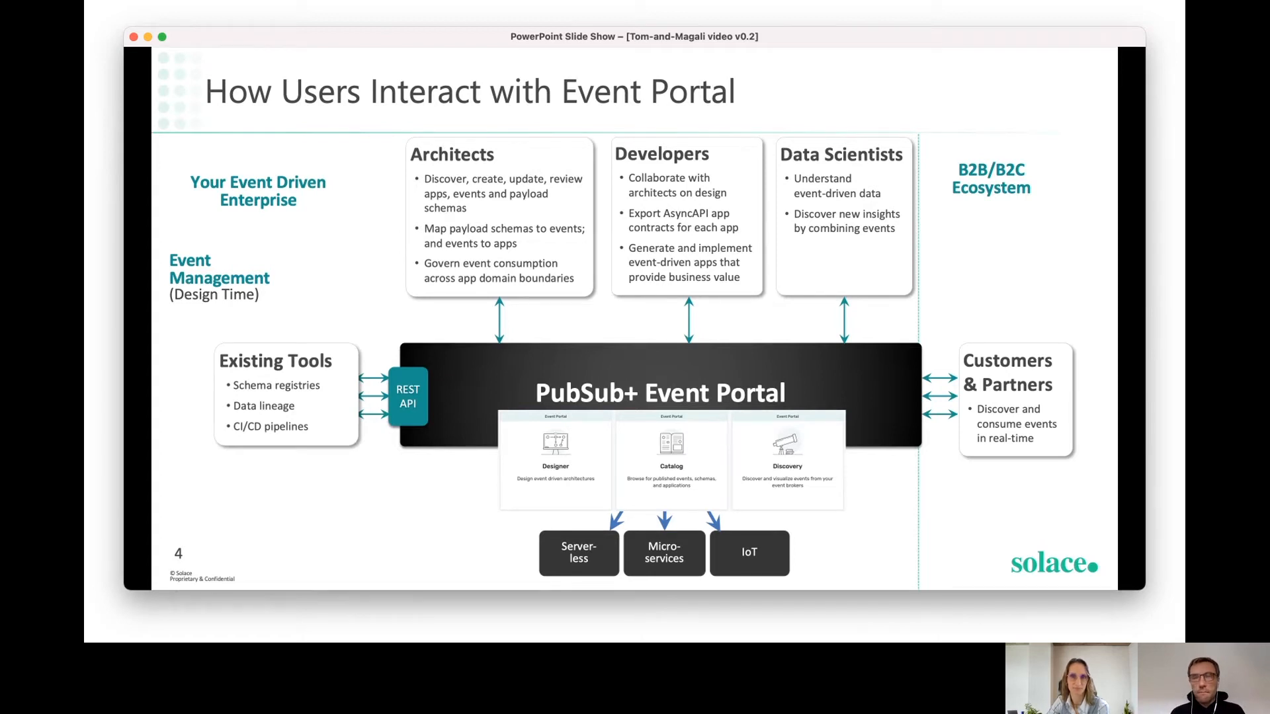
key("right")
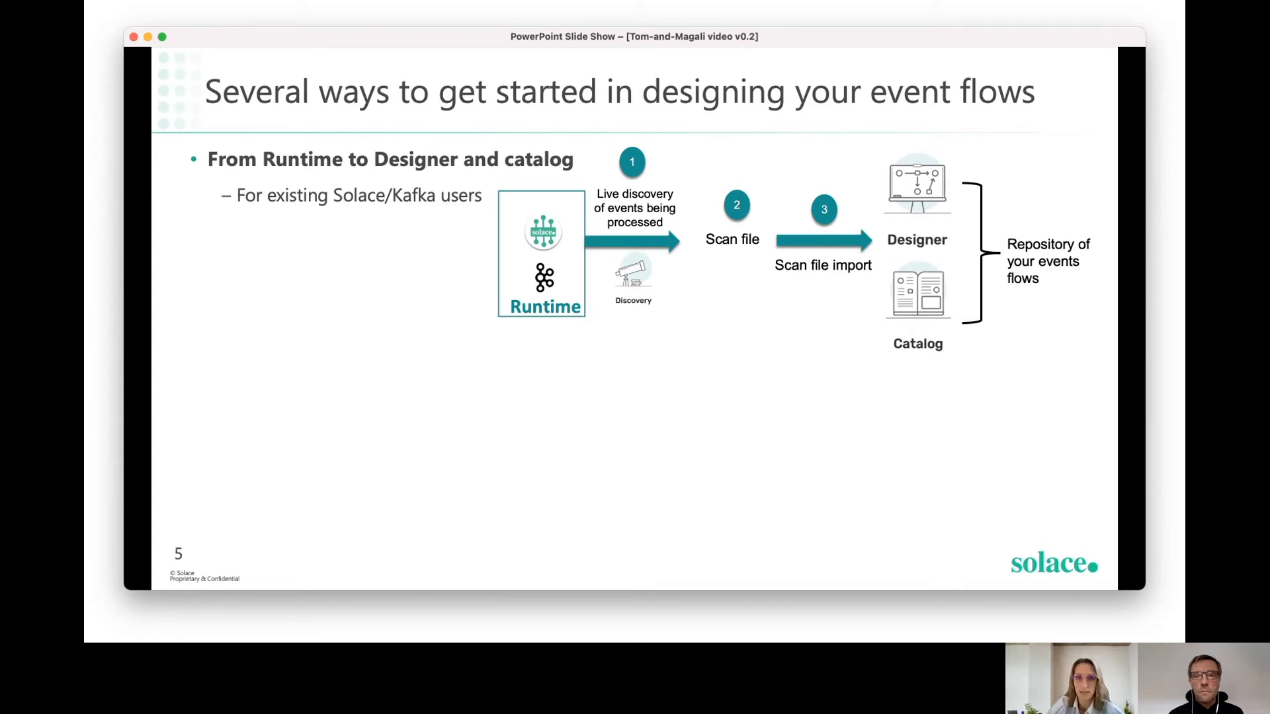
Step: Advance past slide 5 into the live Event Portal Designer demo
key("right")
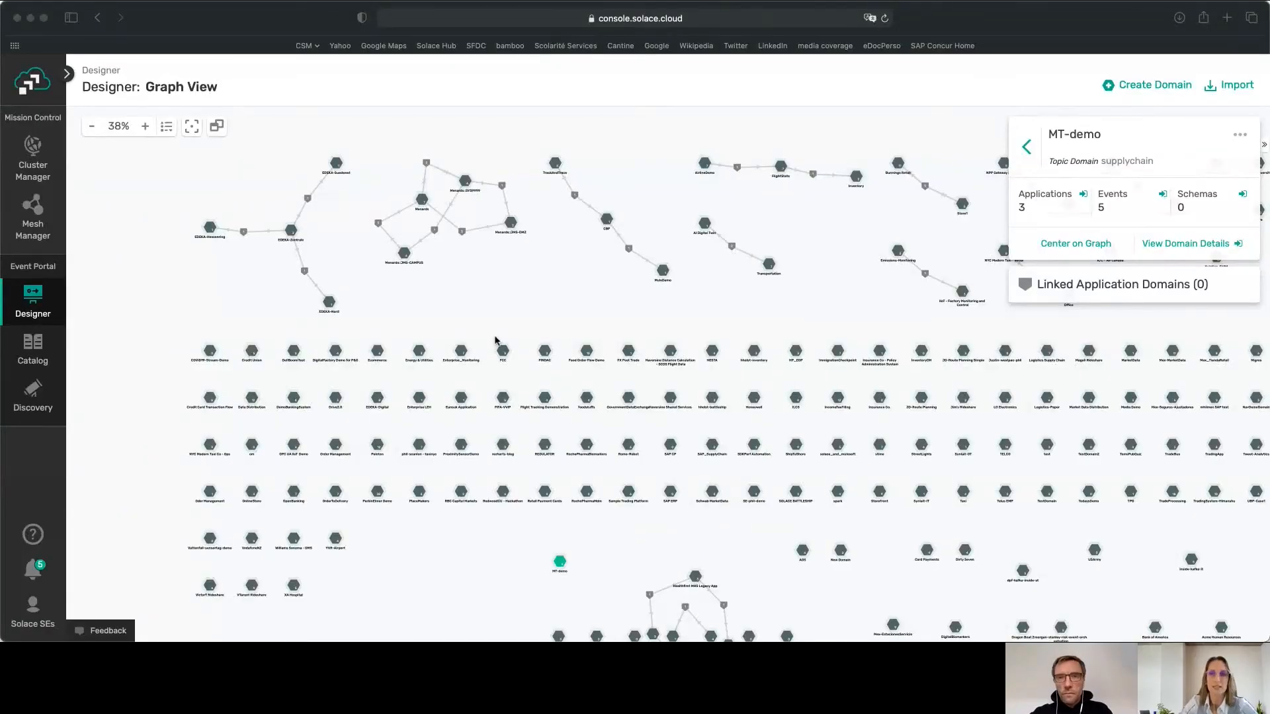
mouse_move(1062, 144)
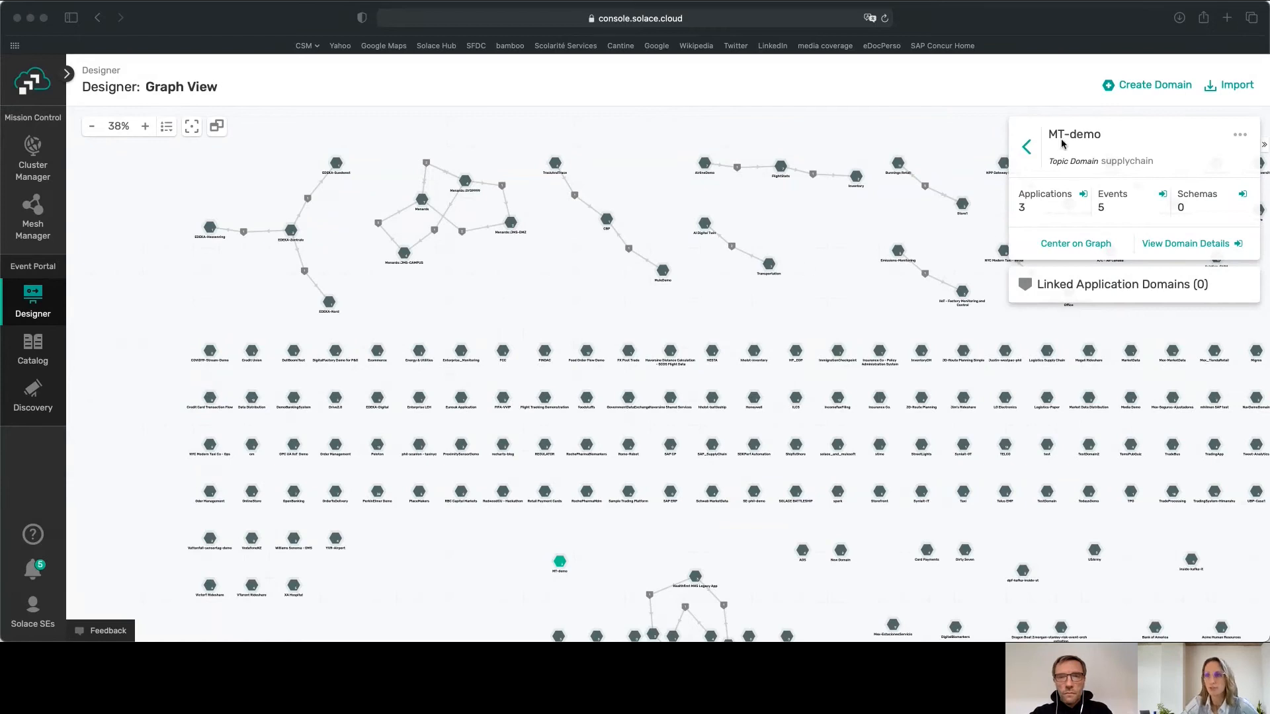
mouse_move(1085, 124)
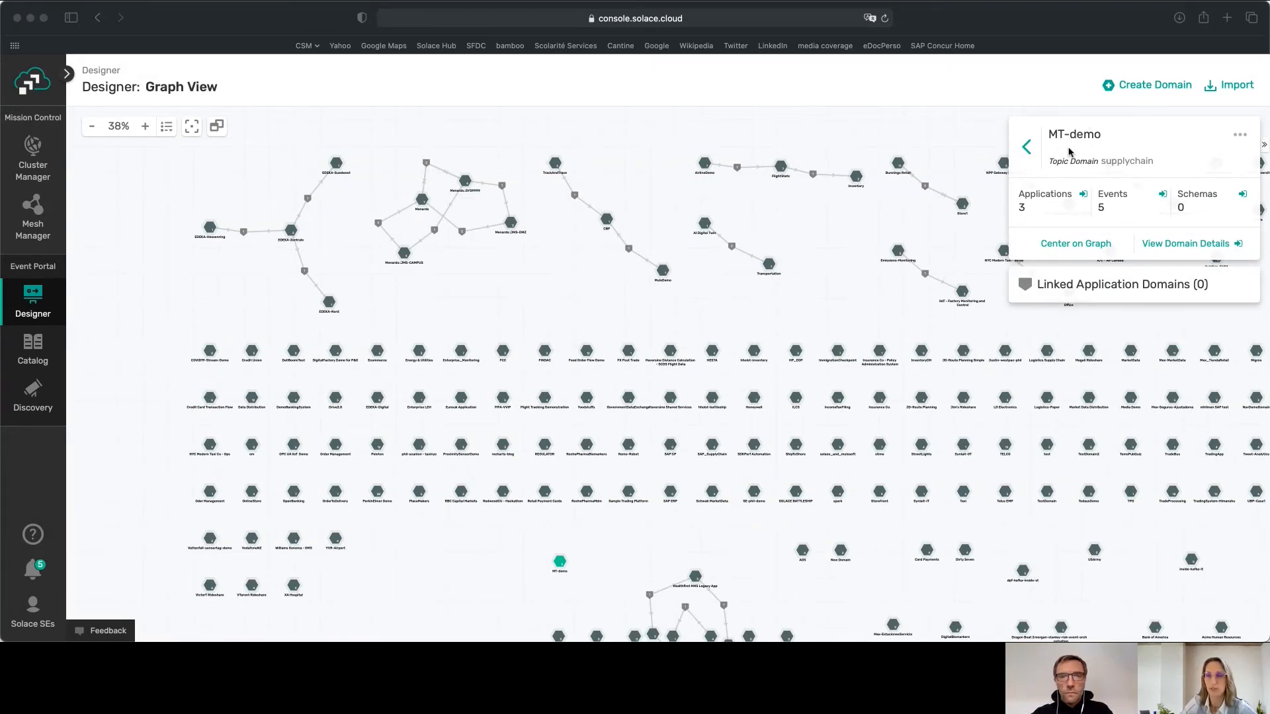
mouse_move(1171, 248)
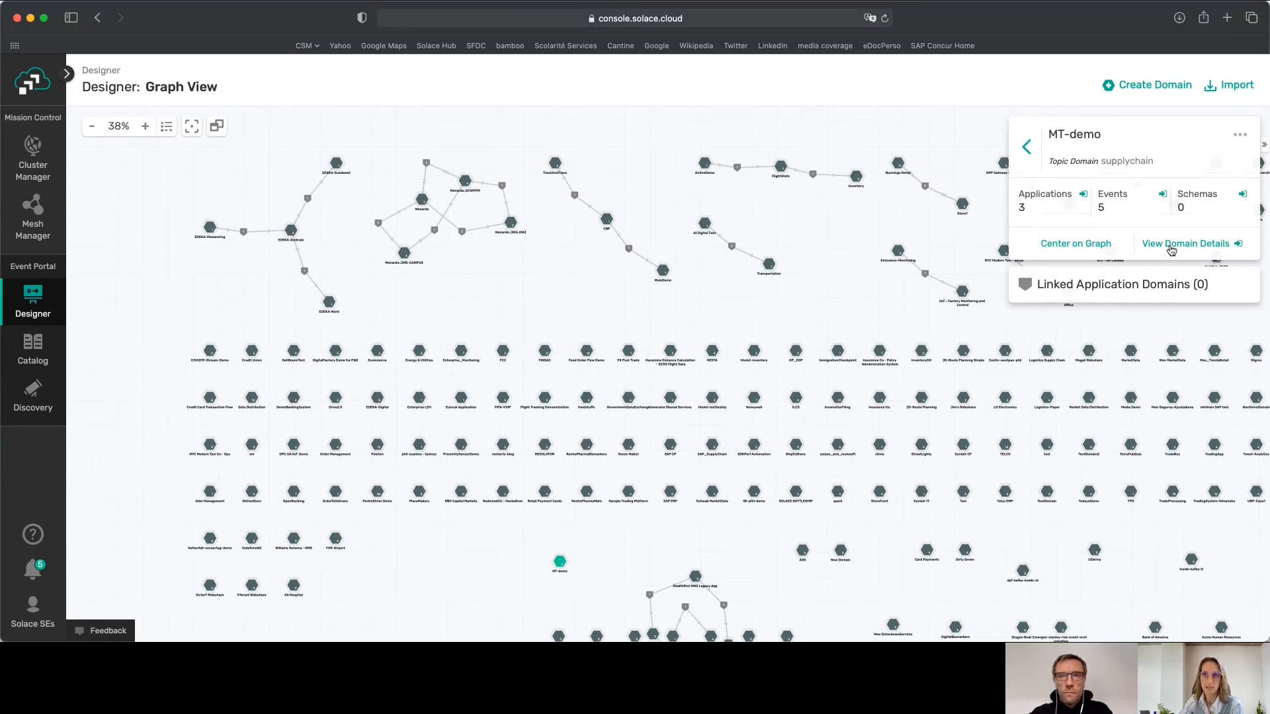
Step: Show the MT-demo domain graph with WMS, POS-1 and POS-2 linked by five events
left_click(1186, 244)
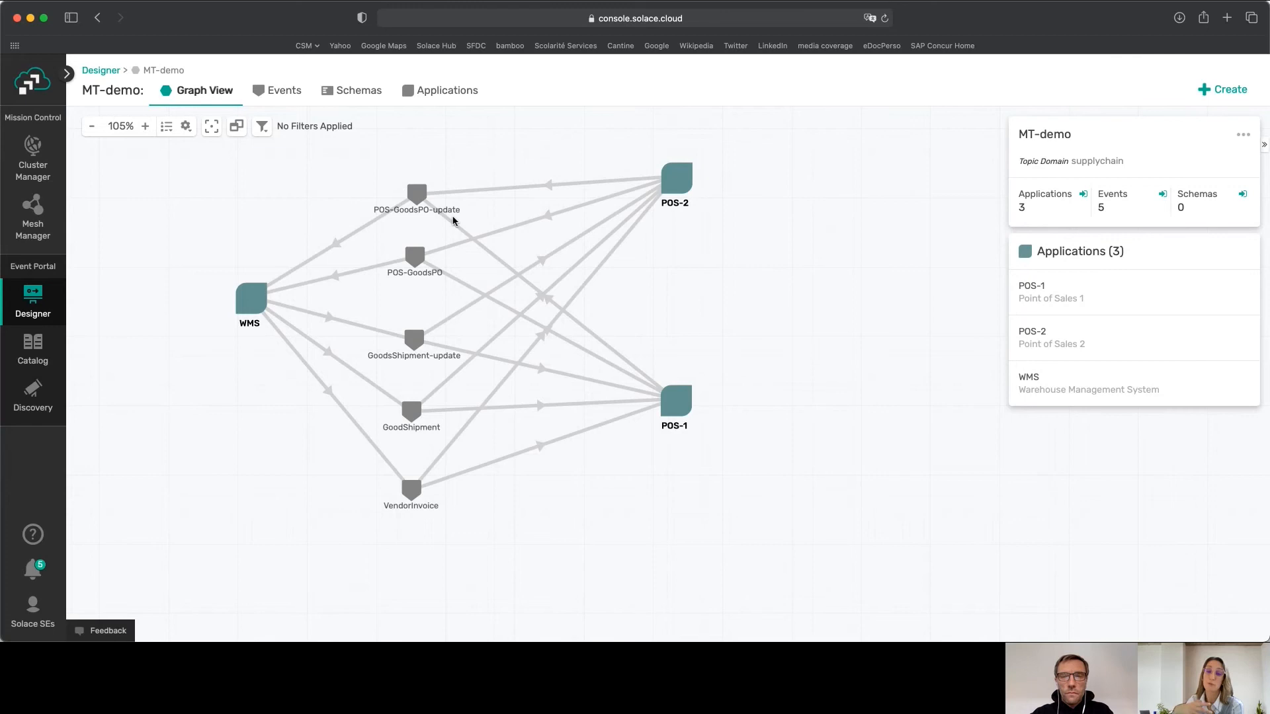
mouse_move(249, 348)
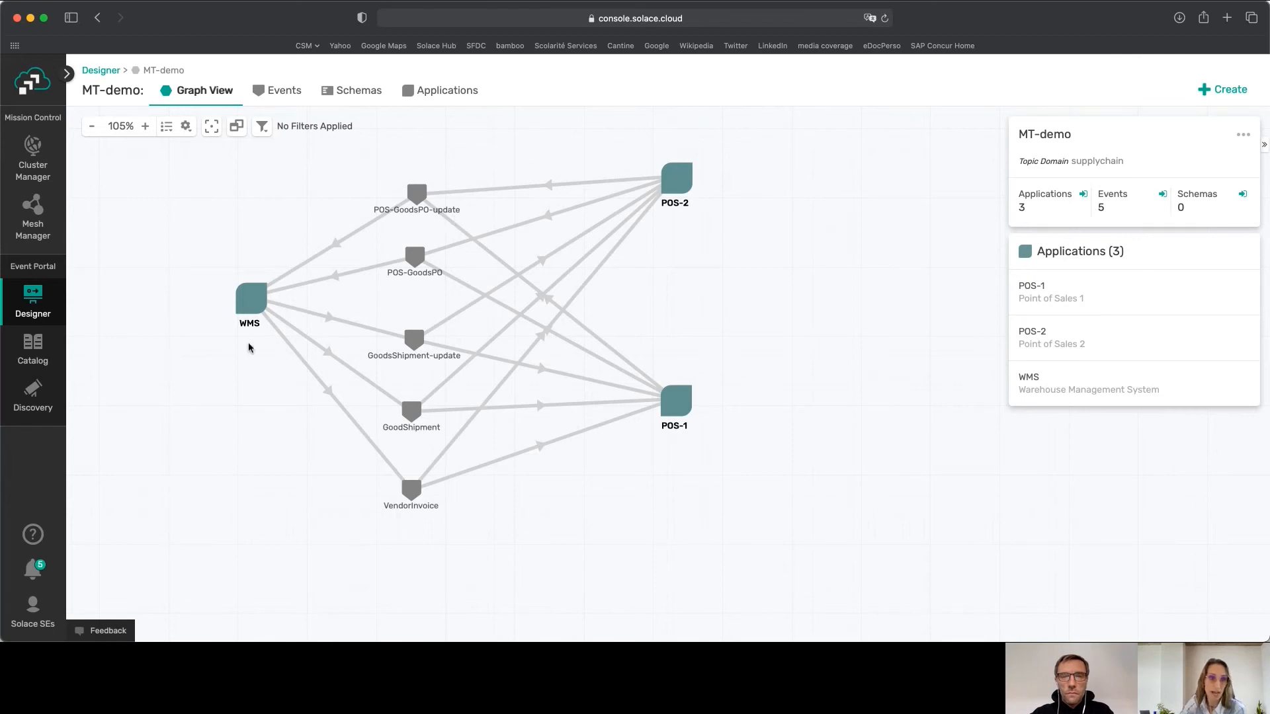
mouse_move(211, 254)
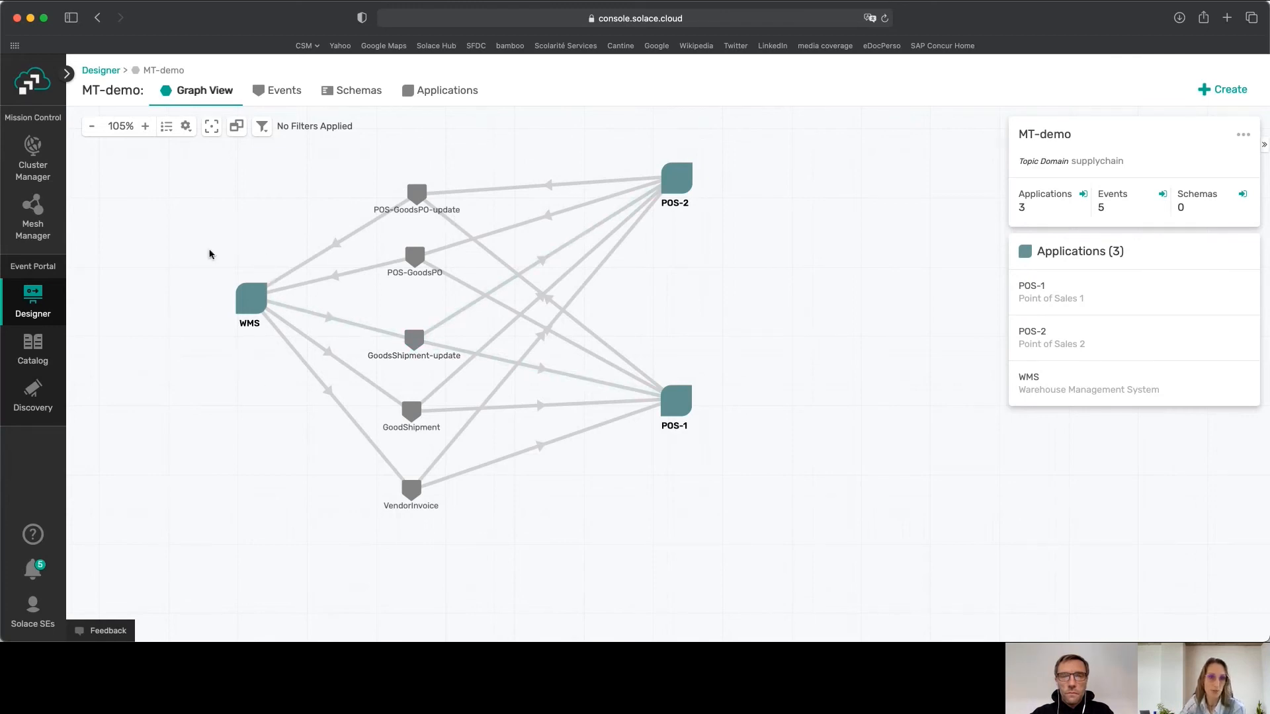
mouse_move(682, 170)
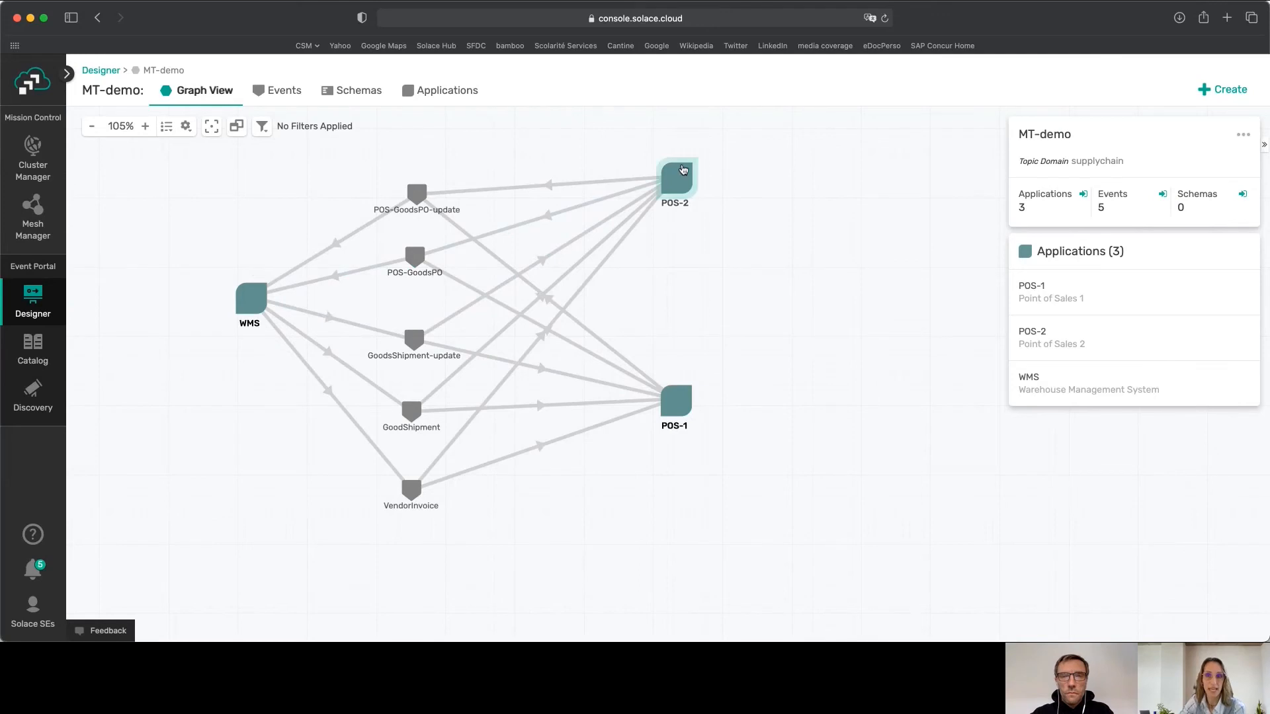
mouse_move(673, 399)
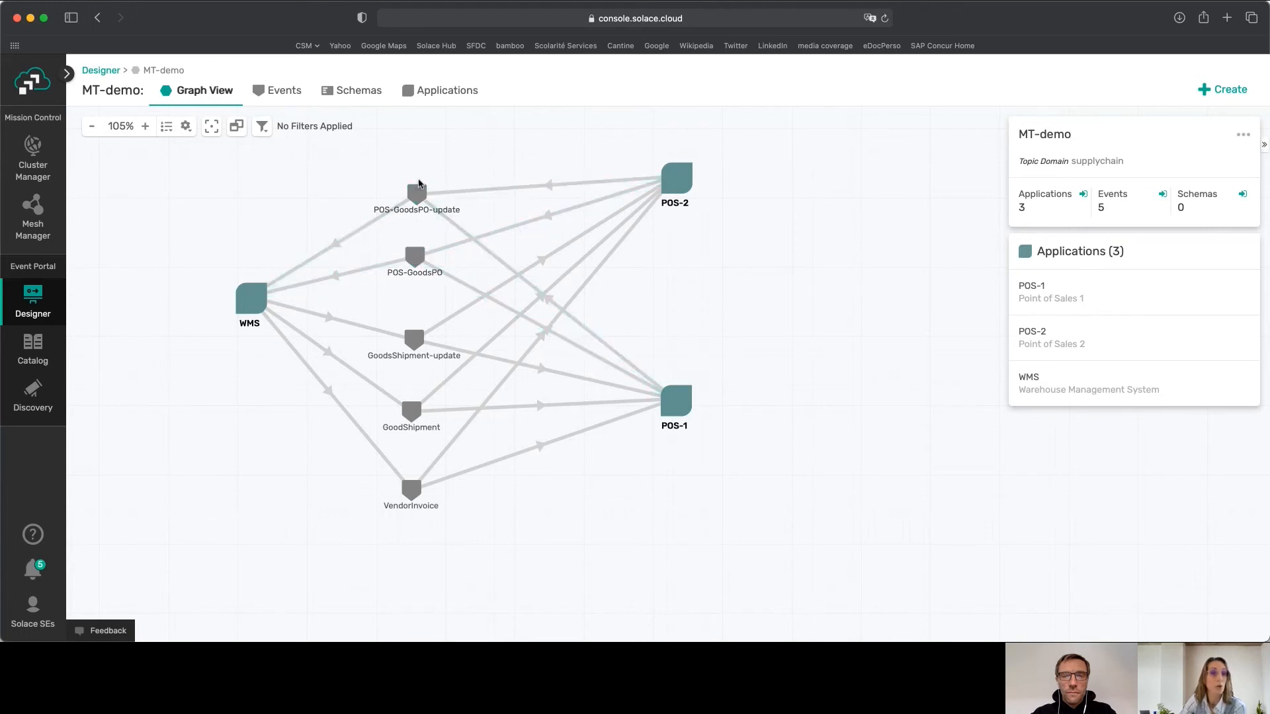
left_click(415, 194)
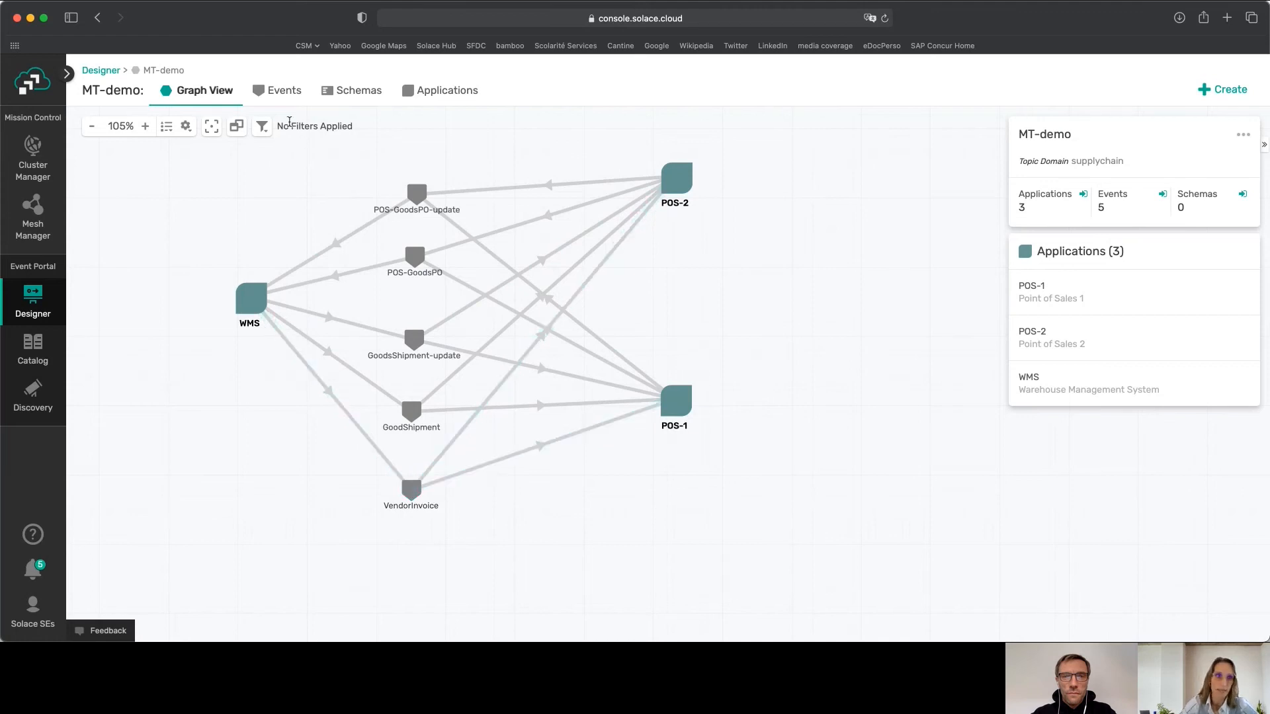
left_click(284, 90)
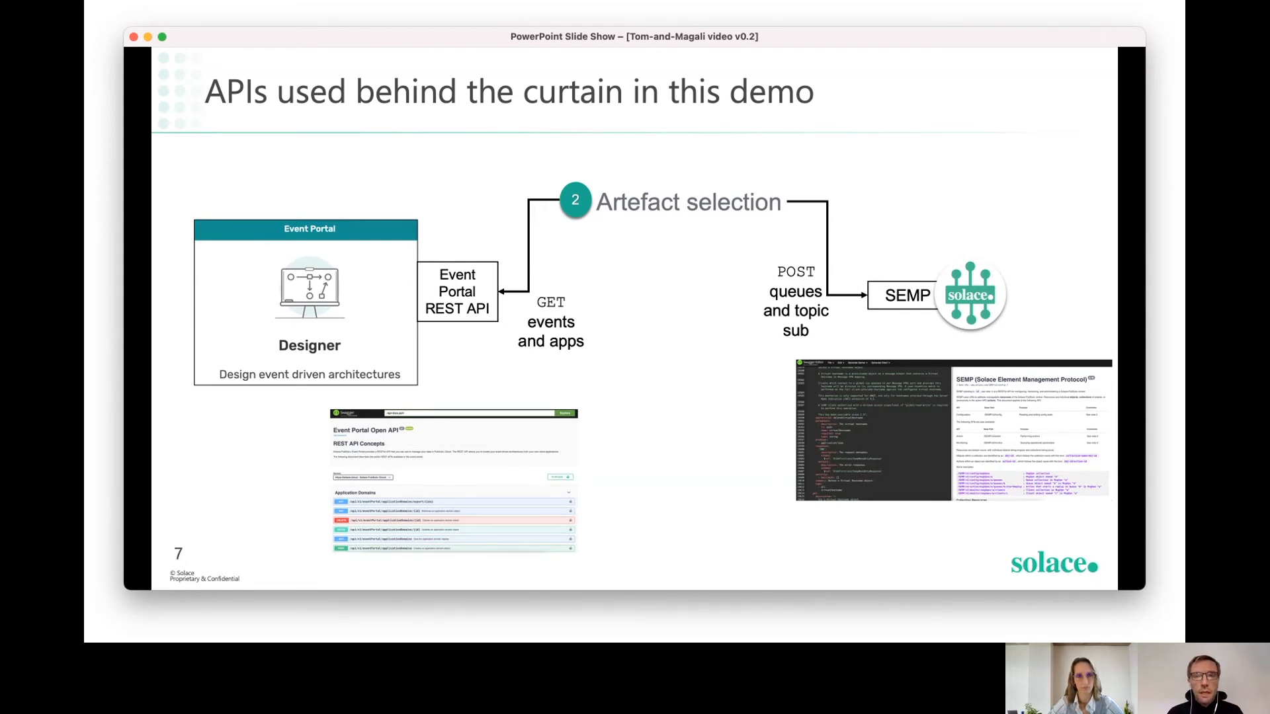
Step: Leave the slide show after presenting the APIs slide (Event Portal REST API and SEMP)
left_click(952, 610)
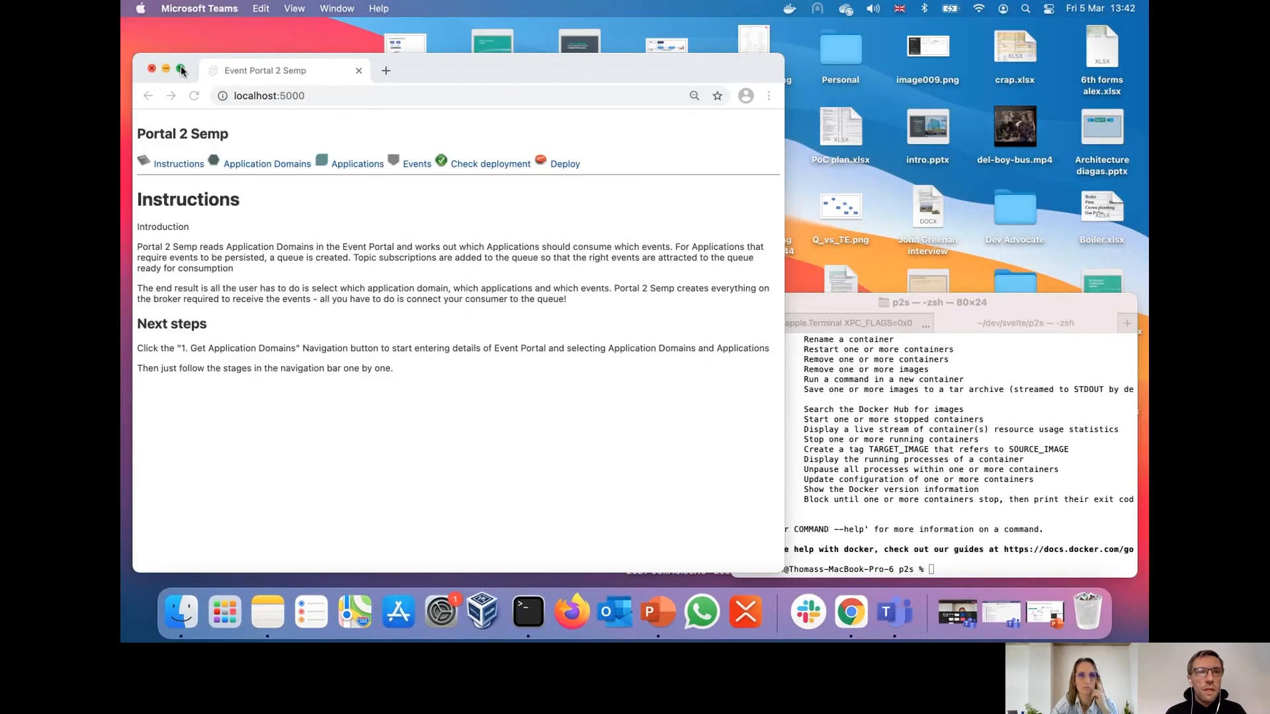
Step: Maximise the Portal 2 Semp window showing its Instructions page
left_click(181, 69)
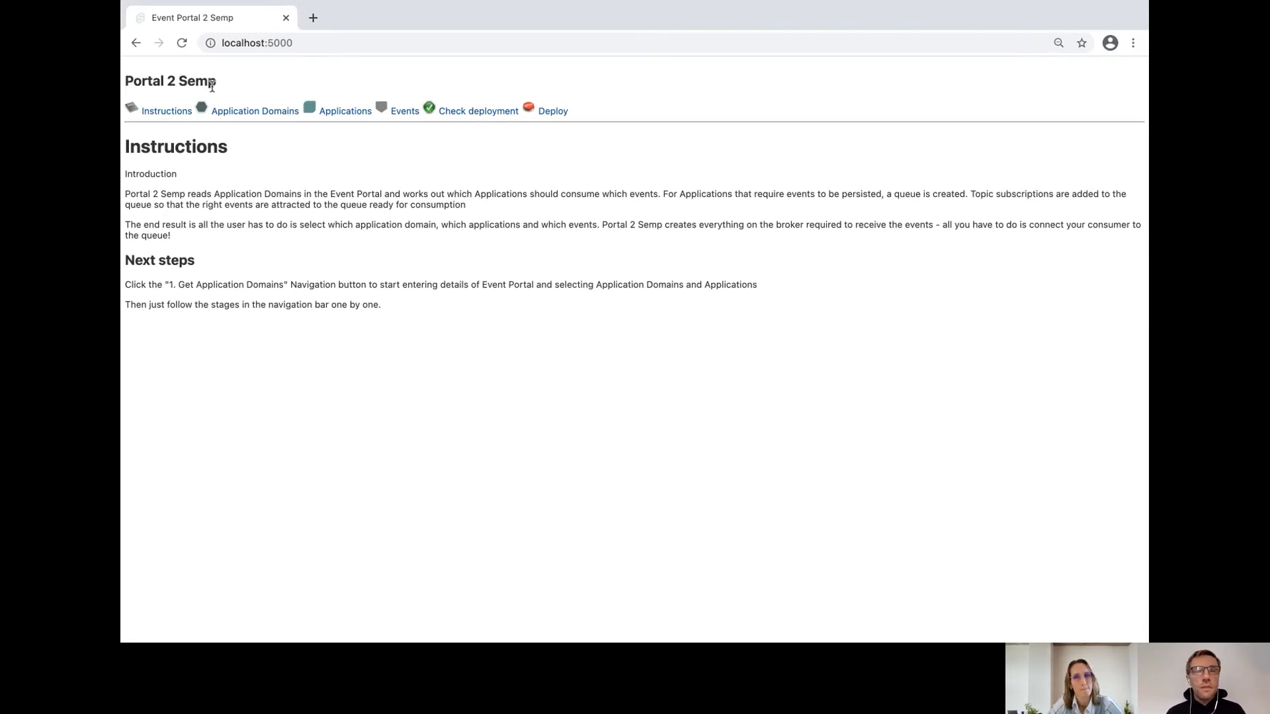
mouse_move(224, 95)
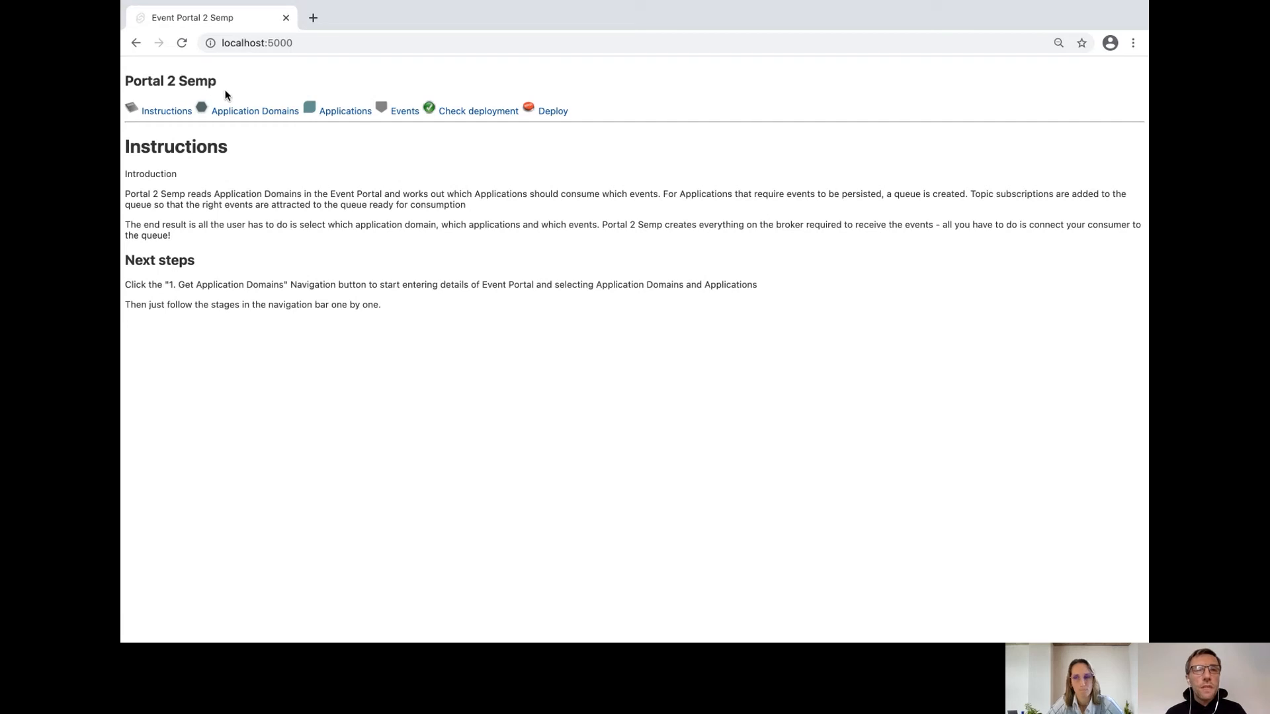
Step: Go to Stage 1 Application Domains and fetch all application domains from the Event Portal
left_click(255, 110)
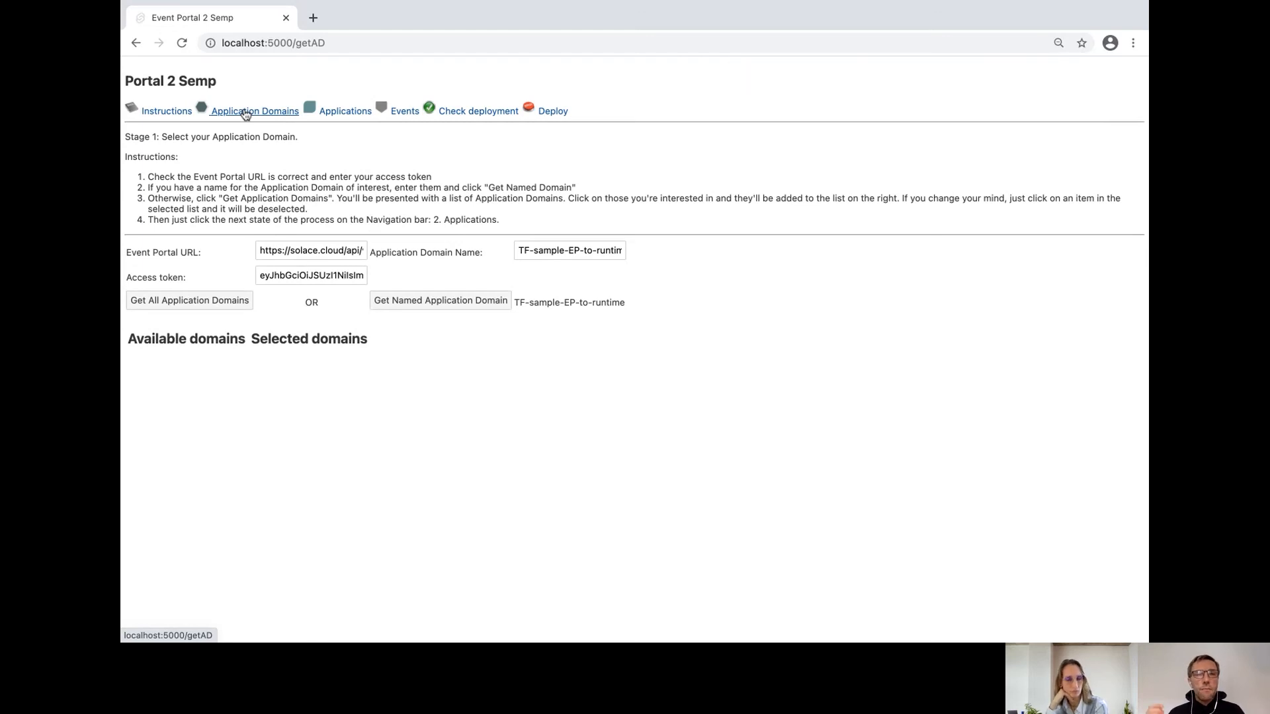
left_click(189, 300)
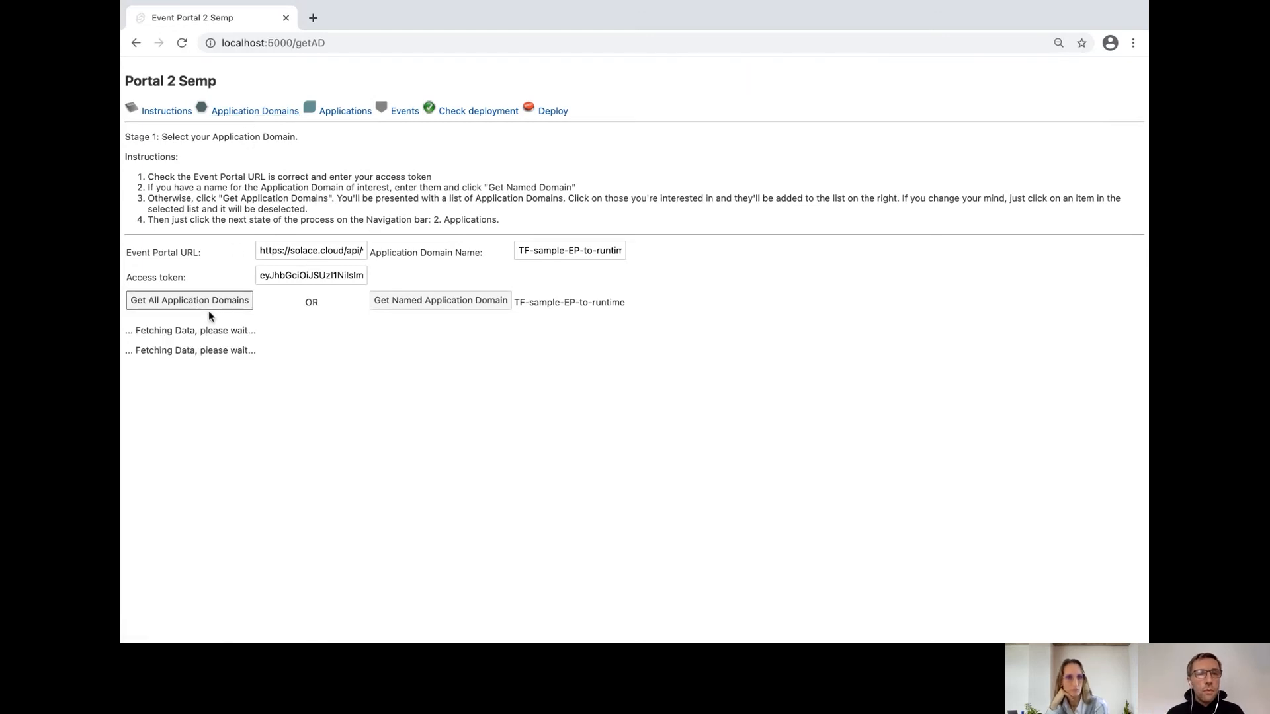
Step: Look up the application domain named MT-demo in the Event Portal
left_click(189, 300)
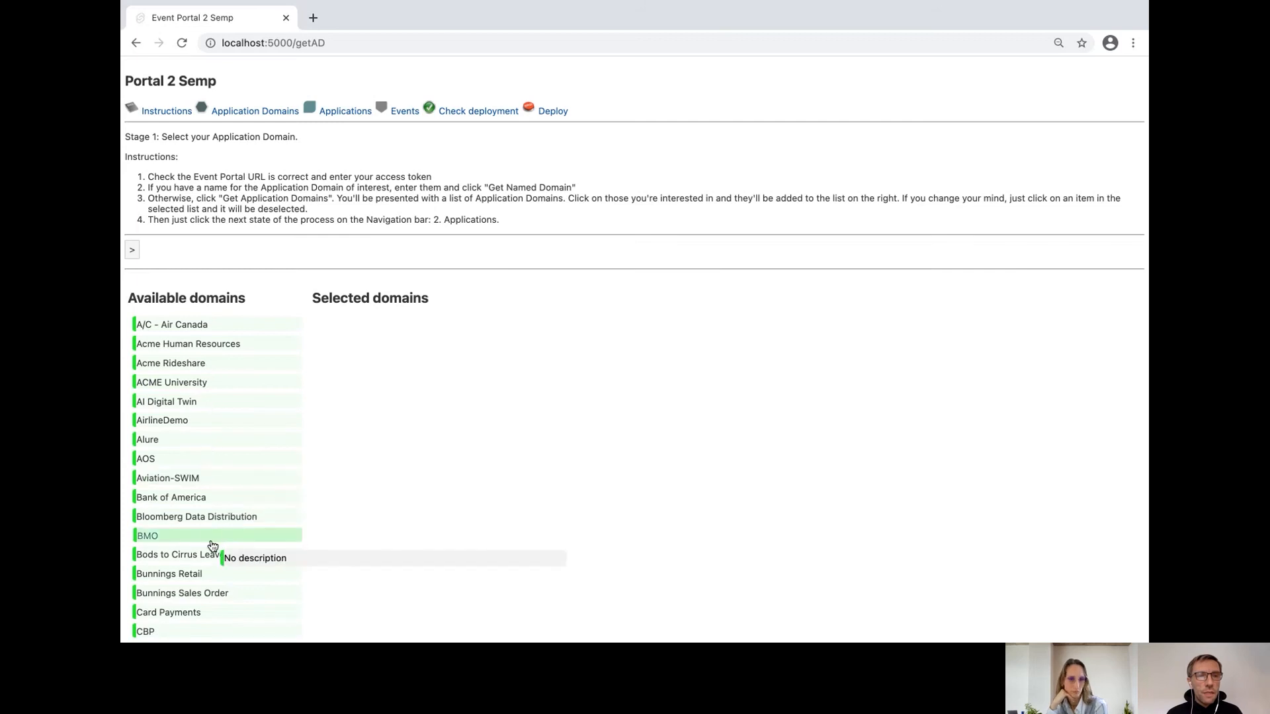
left_click(132, 249)
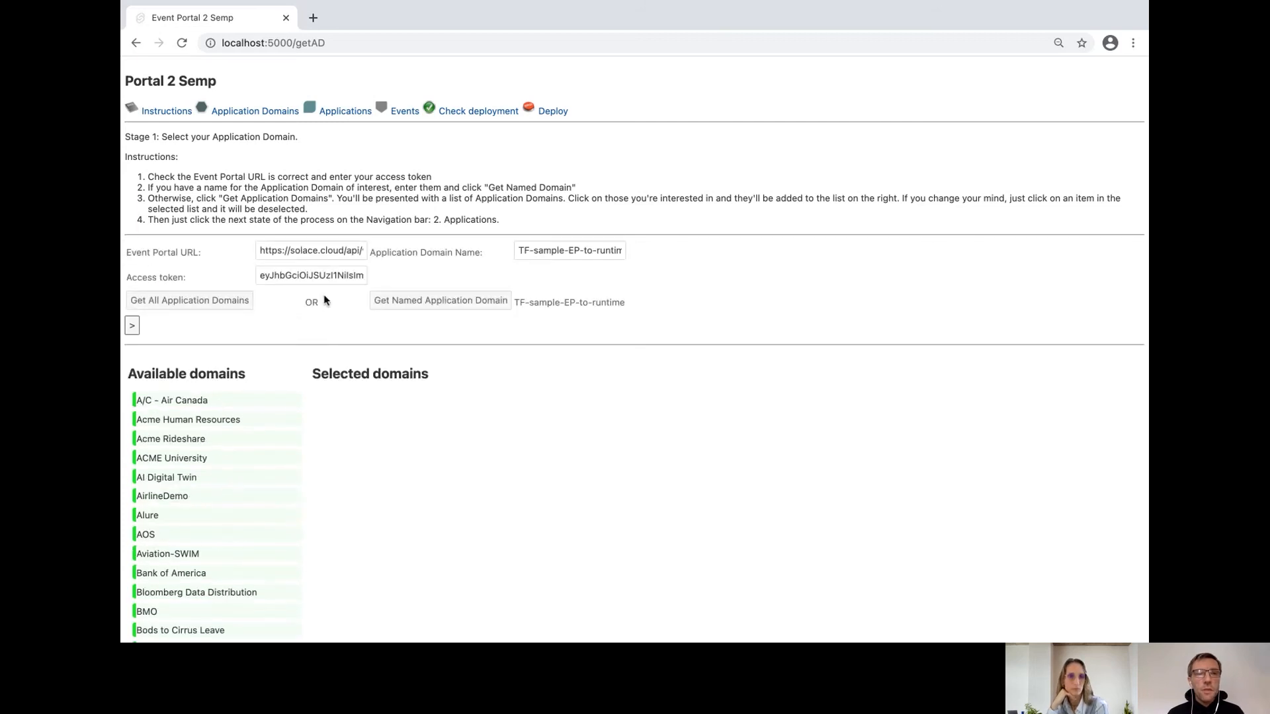
left_click(569, 250)
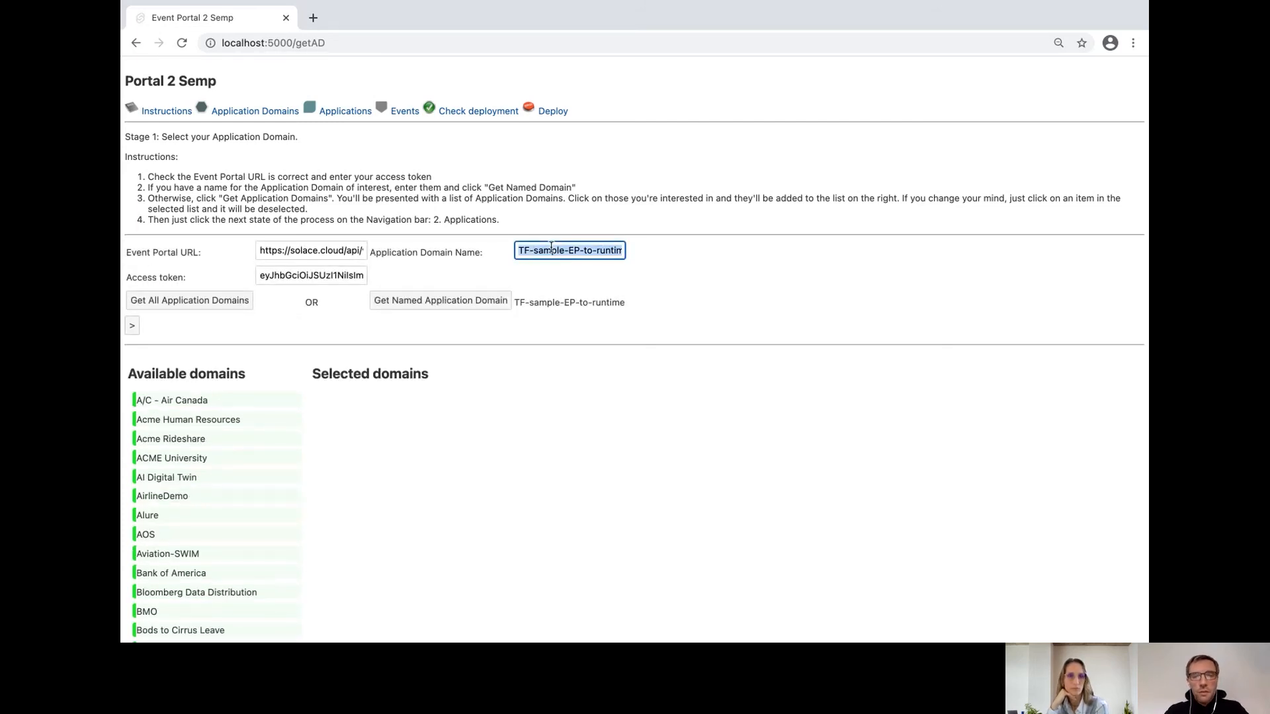
type("MT-demo")
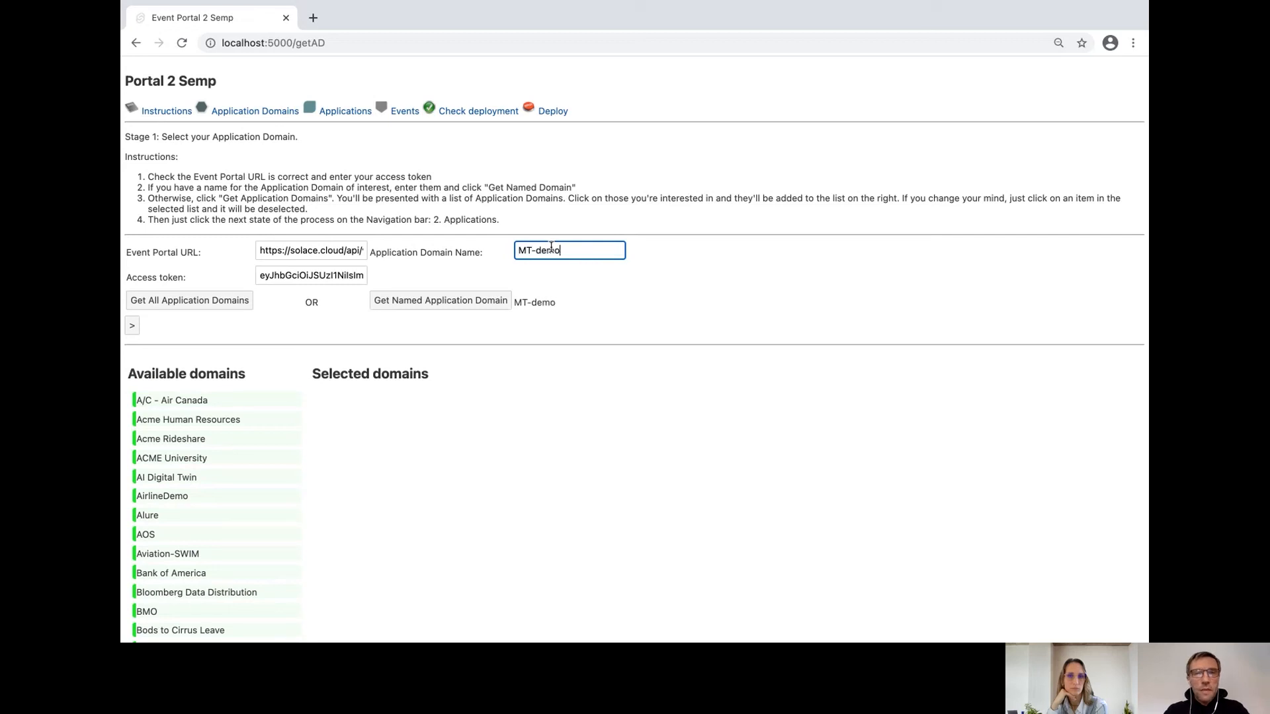
left_click(440, 301)
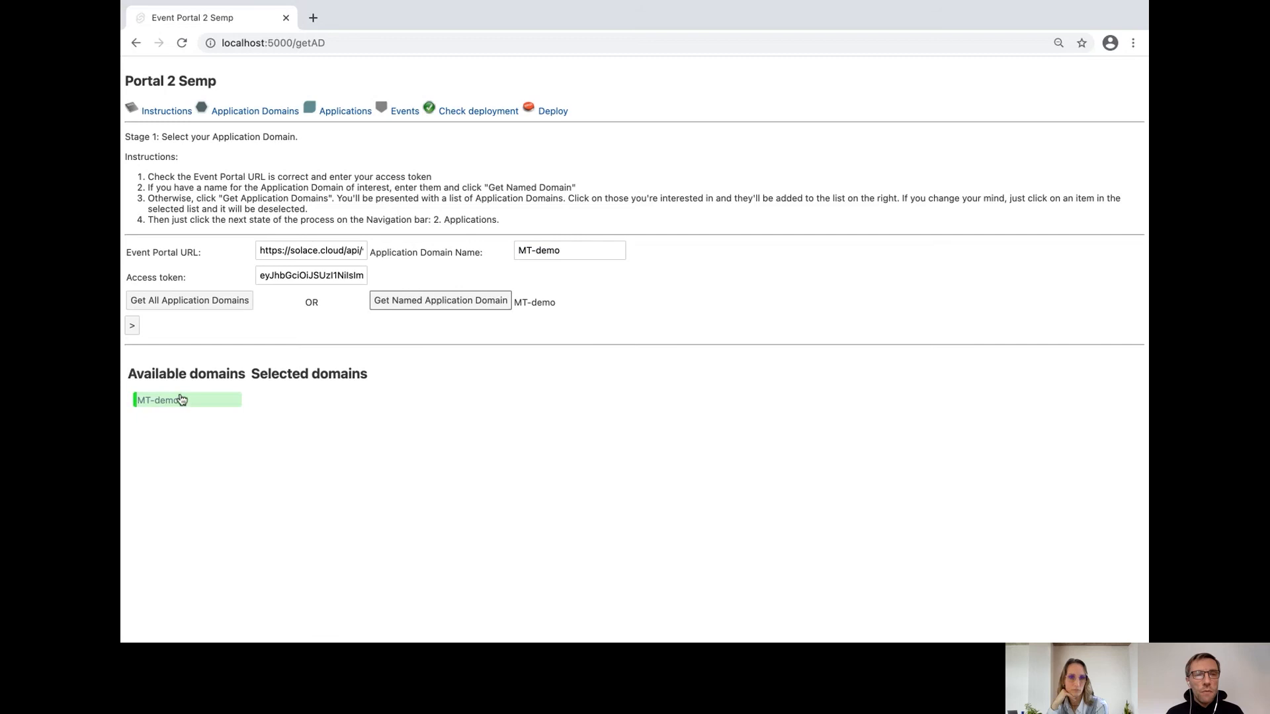
Step: Add MT-demo to Selected domains and move on to Stage 2 applications
left_click(165, 400)
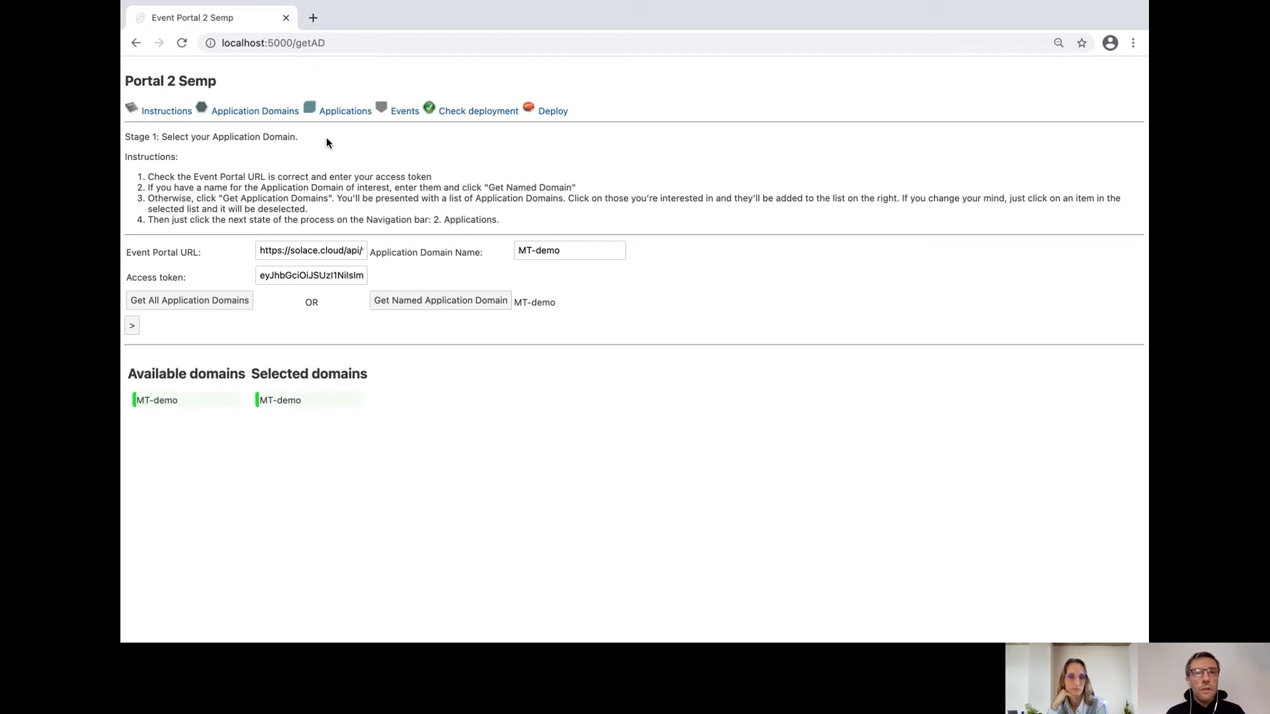
left_click(345, 111)
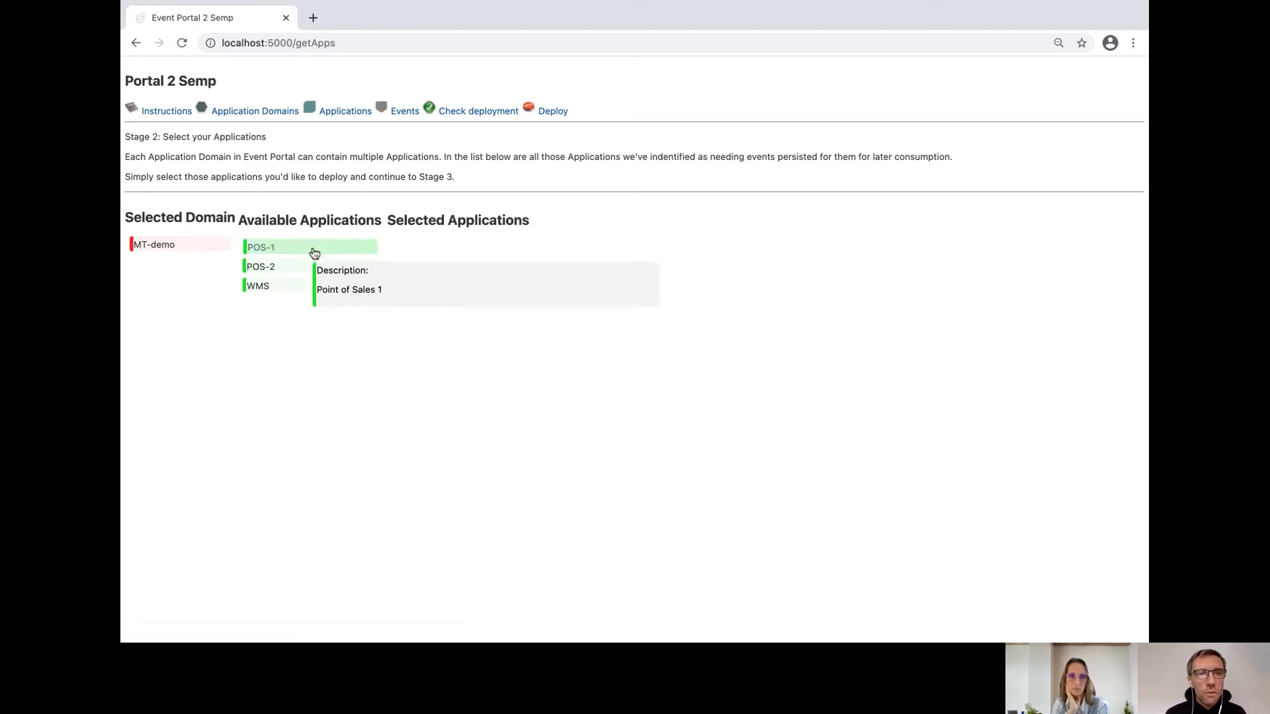
Step: Add POS-1 and POS-2 to the selected applications and move on to Stage 3 Events
left_click(262, 247)
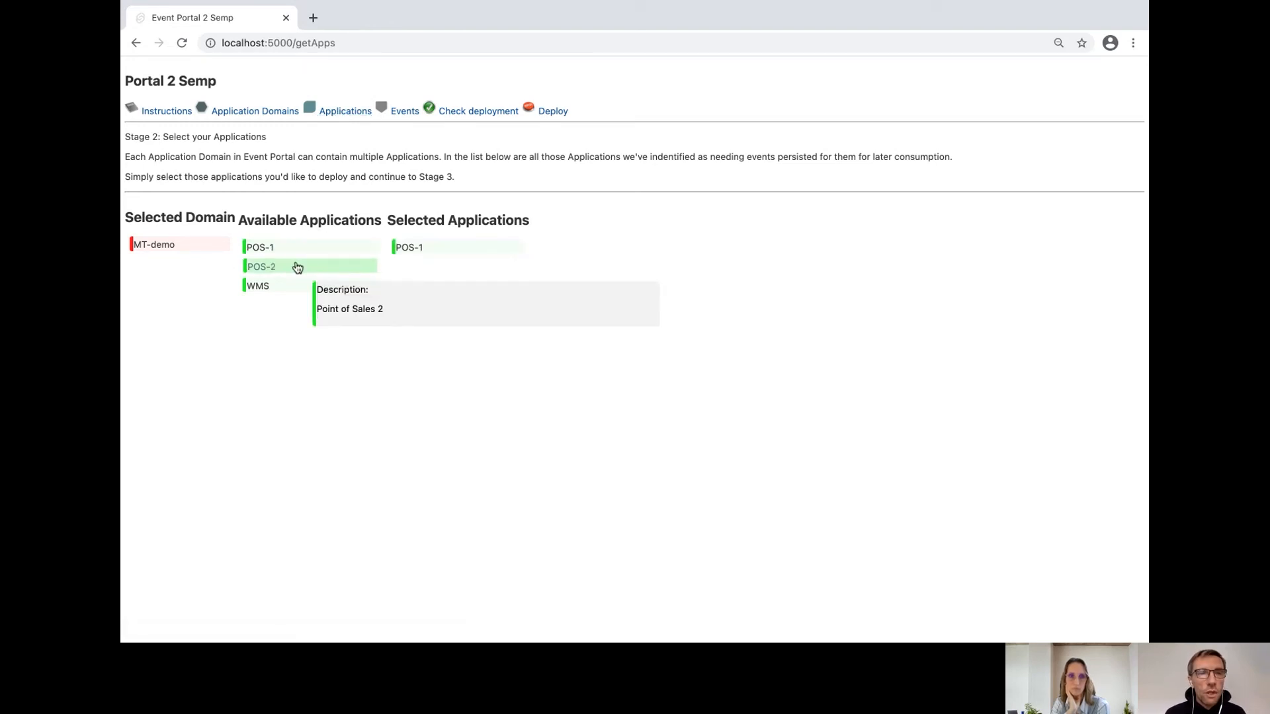
left_click(260, 266)
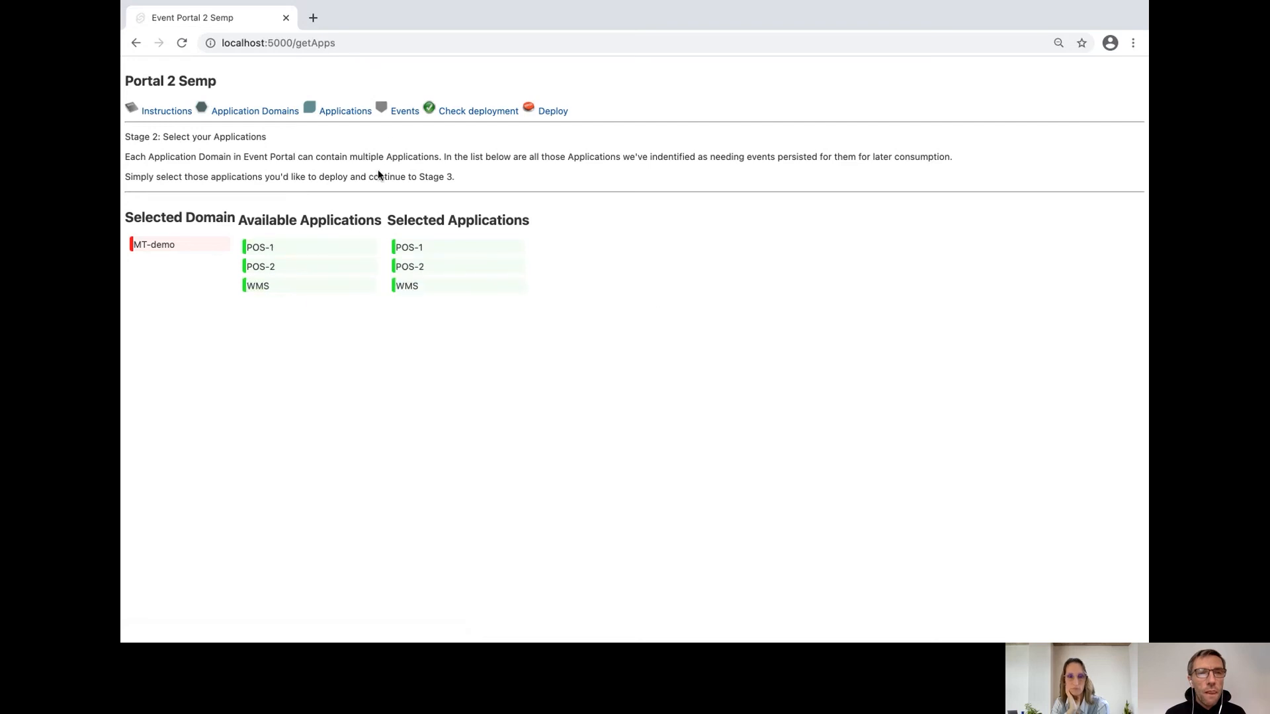
mouse_move(397, 118)
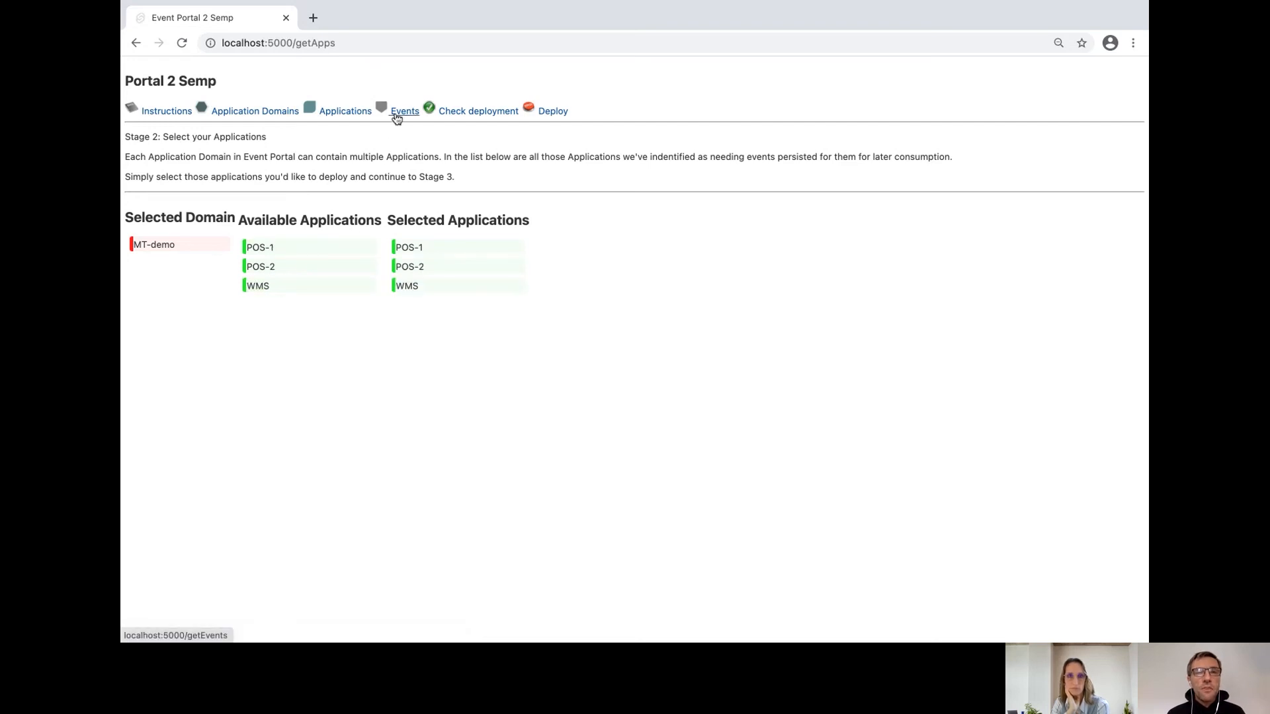
left_click(404, 111)
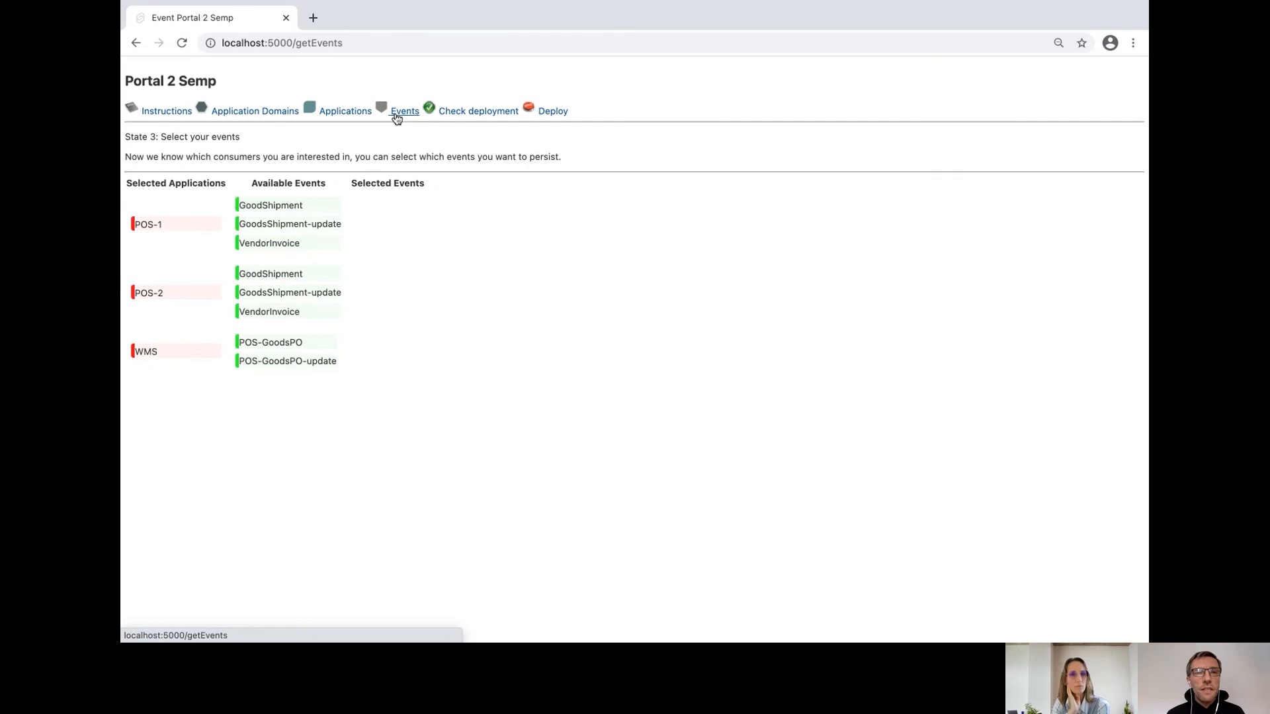
mouse_move(185, 366)
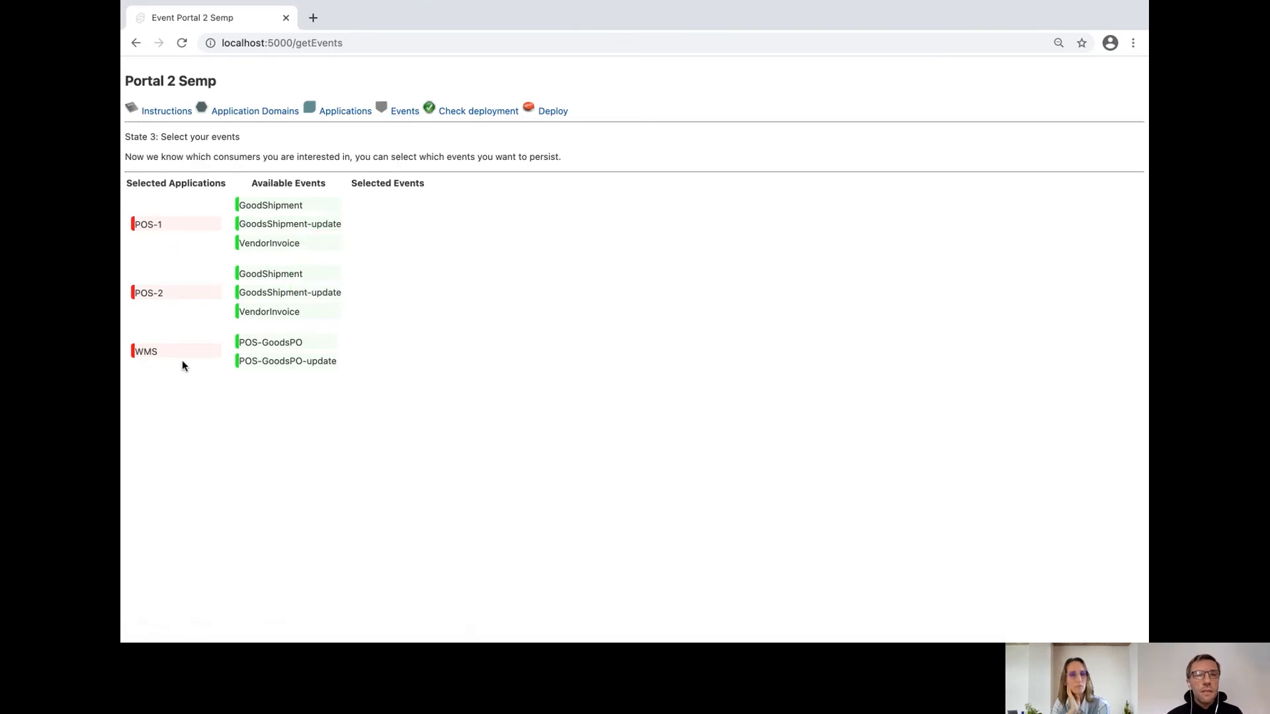
mouse_move(289, 223)
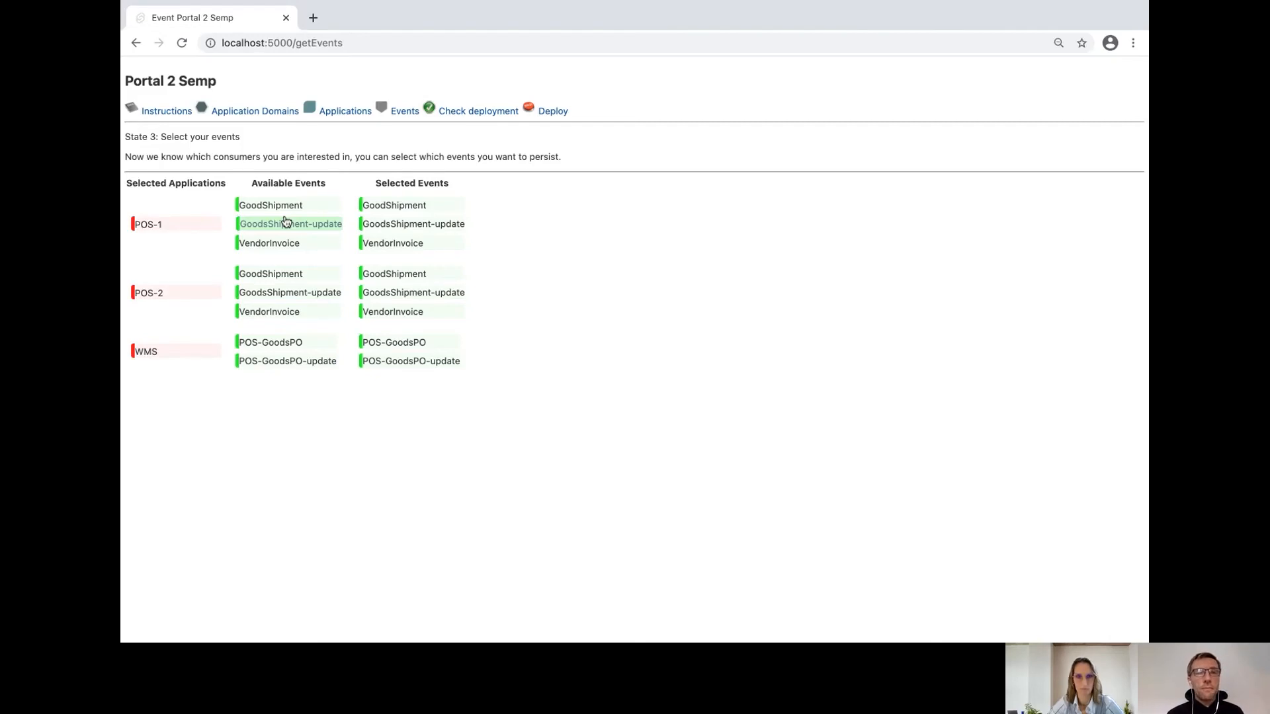
mouse_move(417, 162)
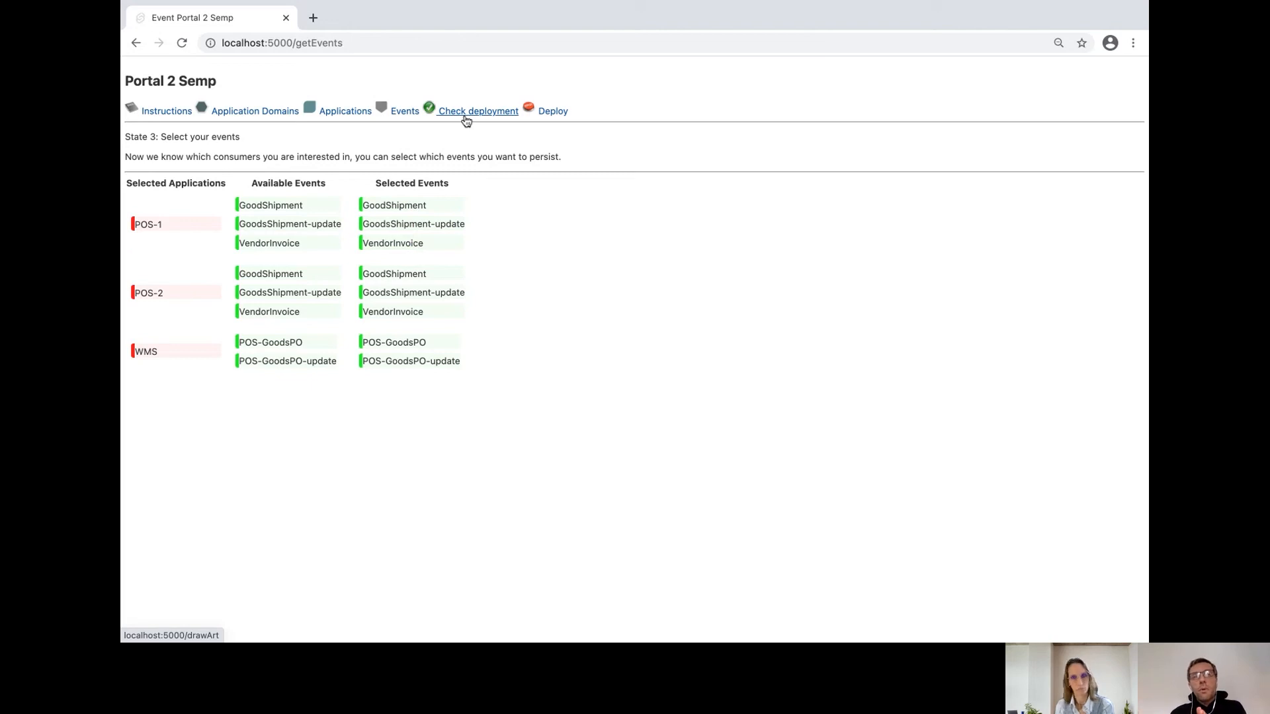
Step: Check the deployment schematic, inspect the Q_POS-1 queue name, and proceed to Deploy
left_click(477, 111)
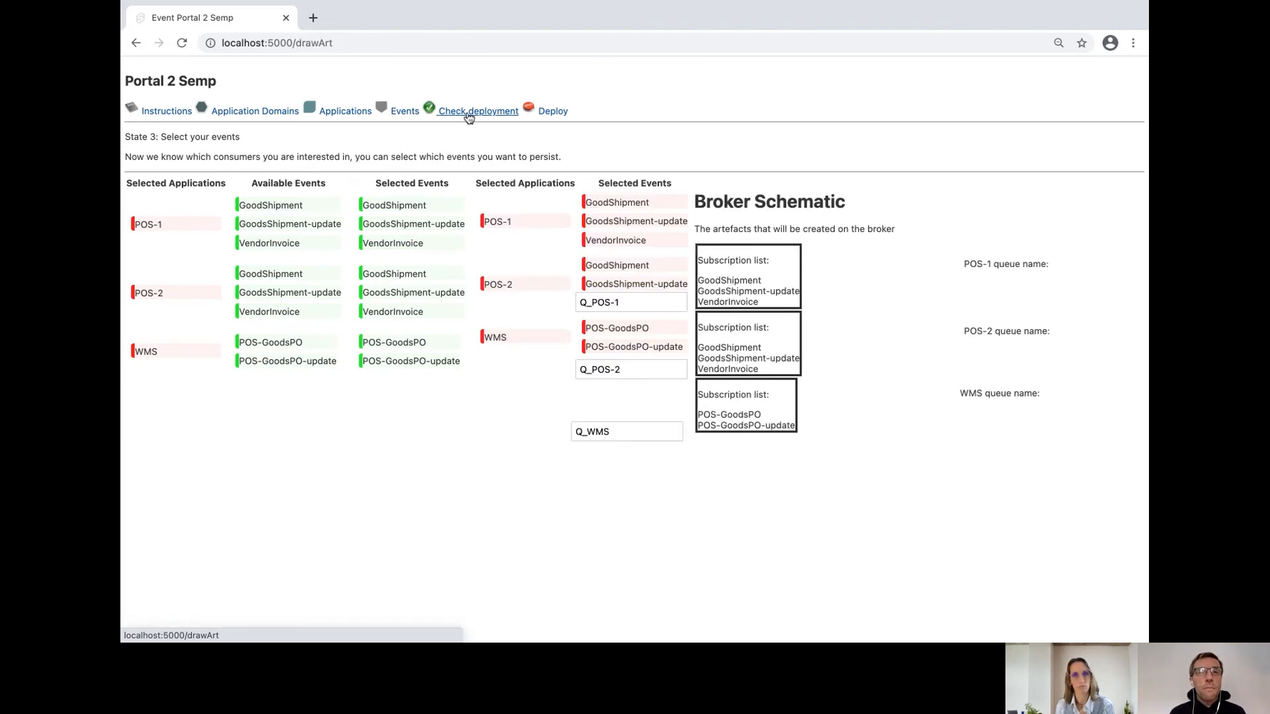
left_click(477, 110)
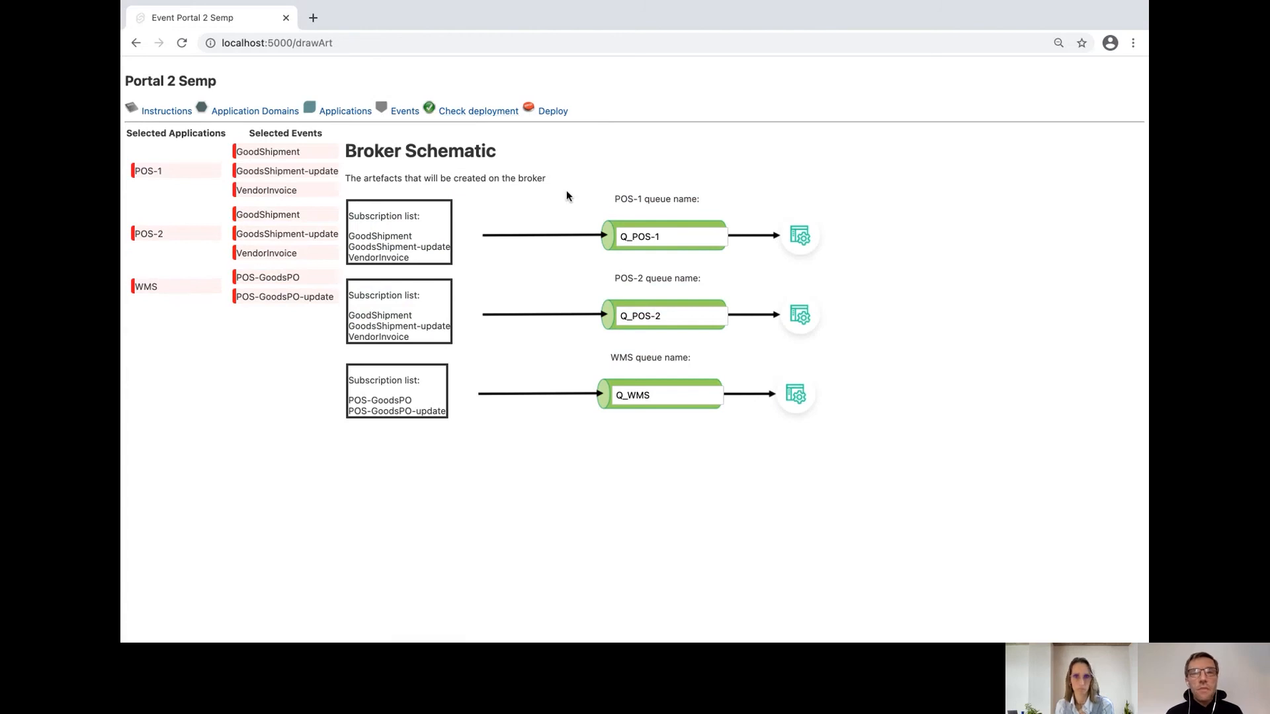
mouse_move(746, 235)
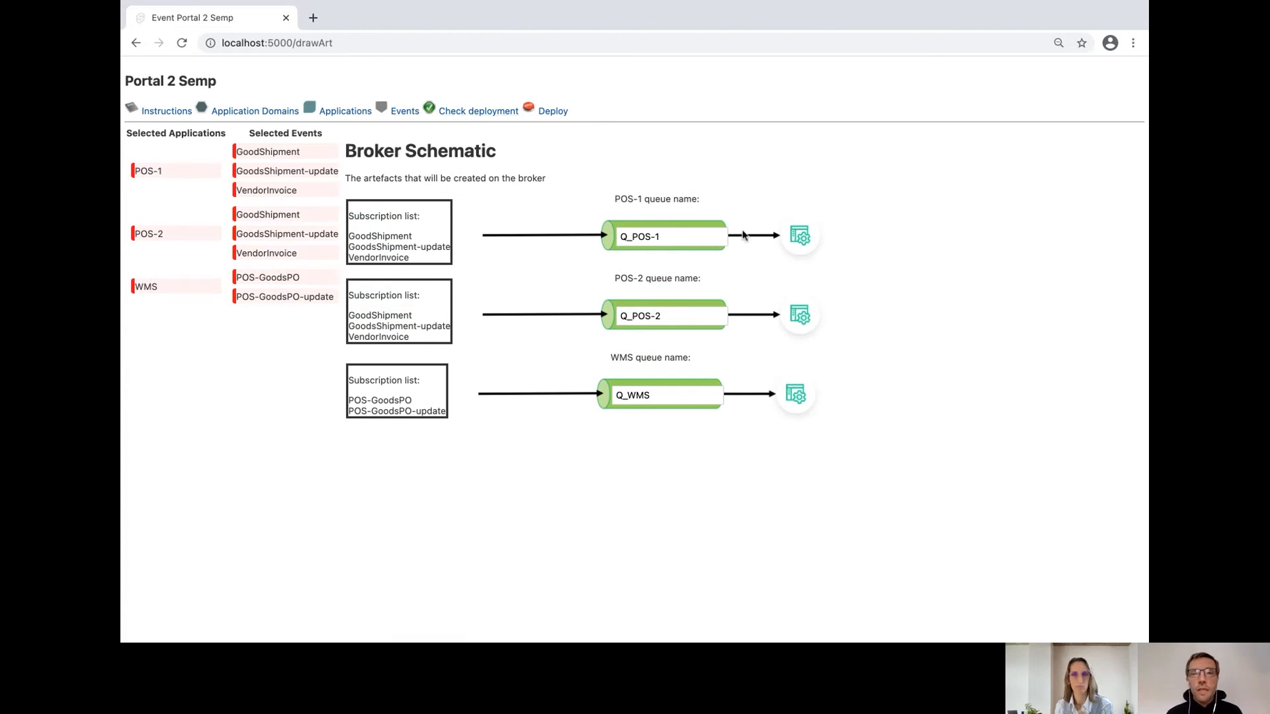
left_click(665, 237)
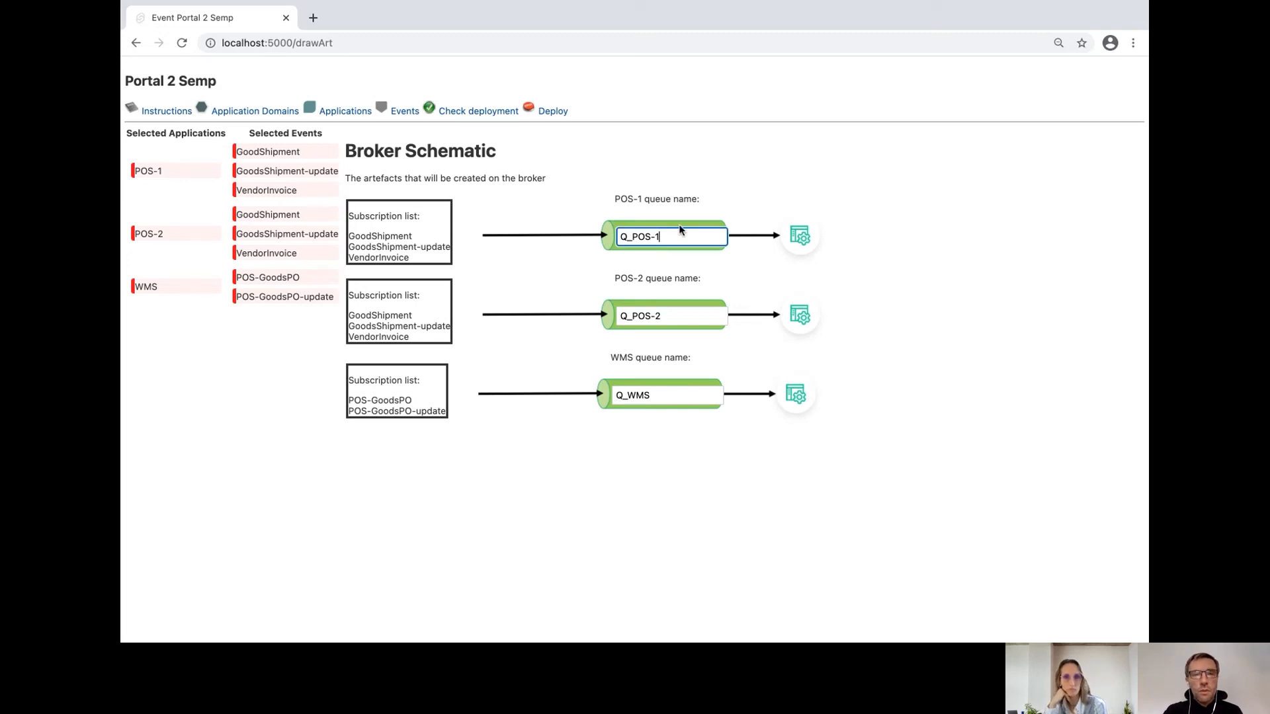
mouse_move(350, 217)
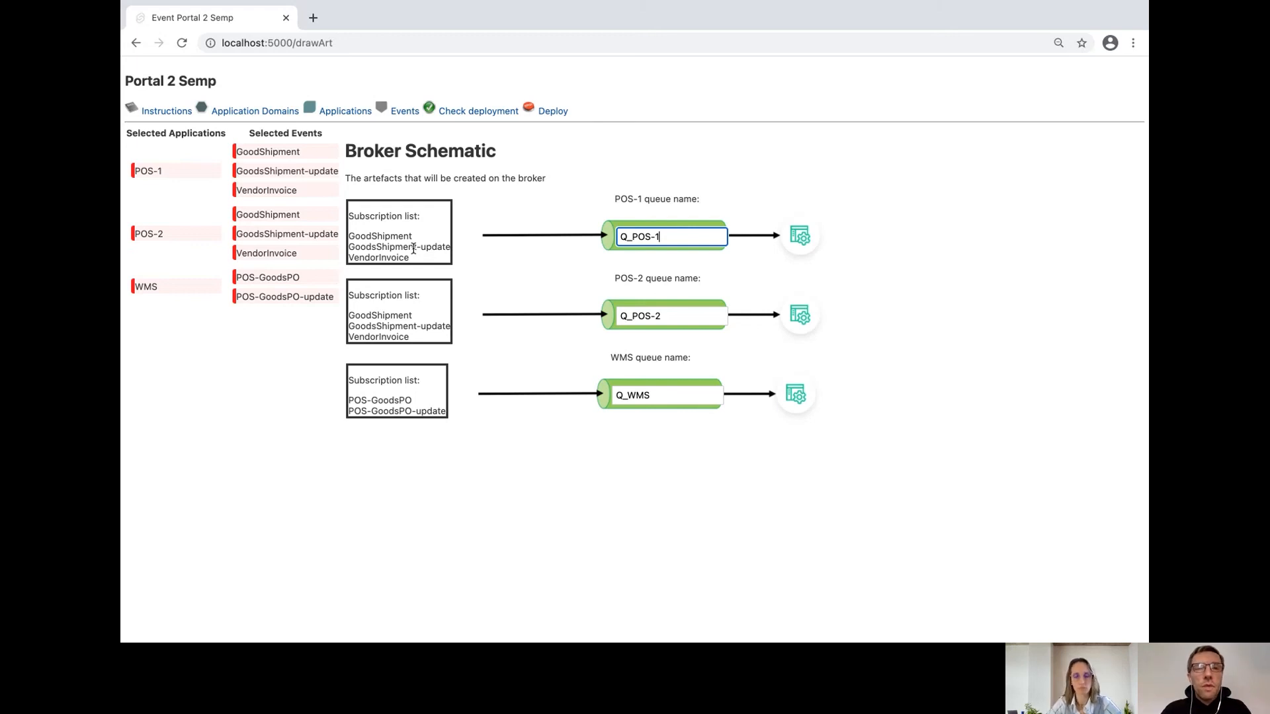
mouse_move(395, 236)
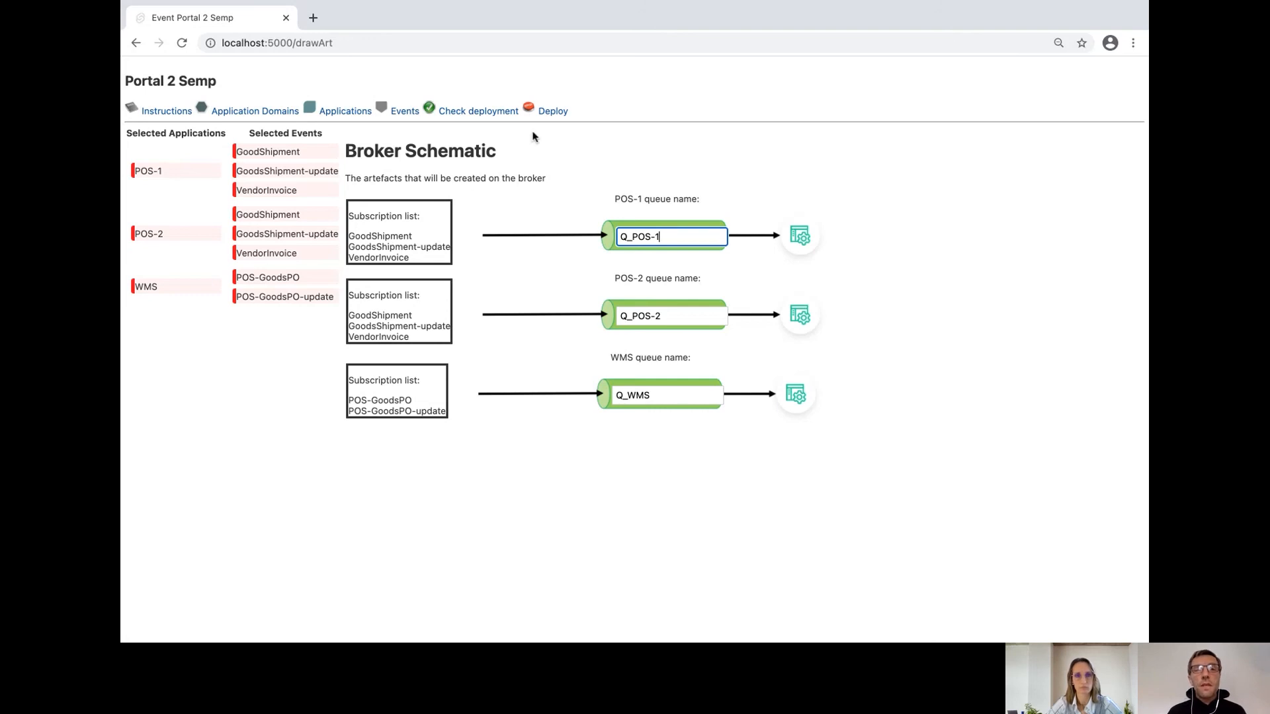
left_click(552, 110)
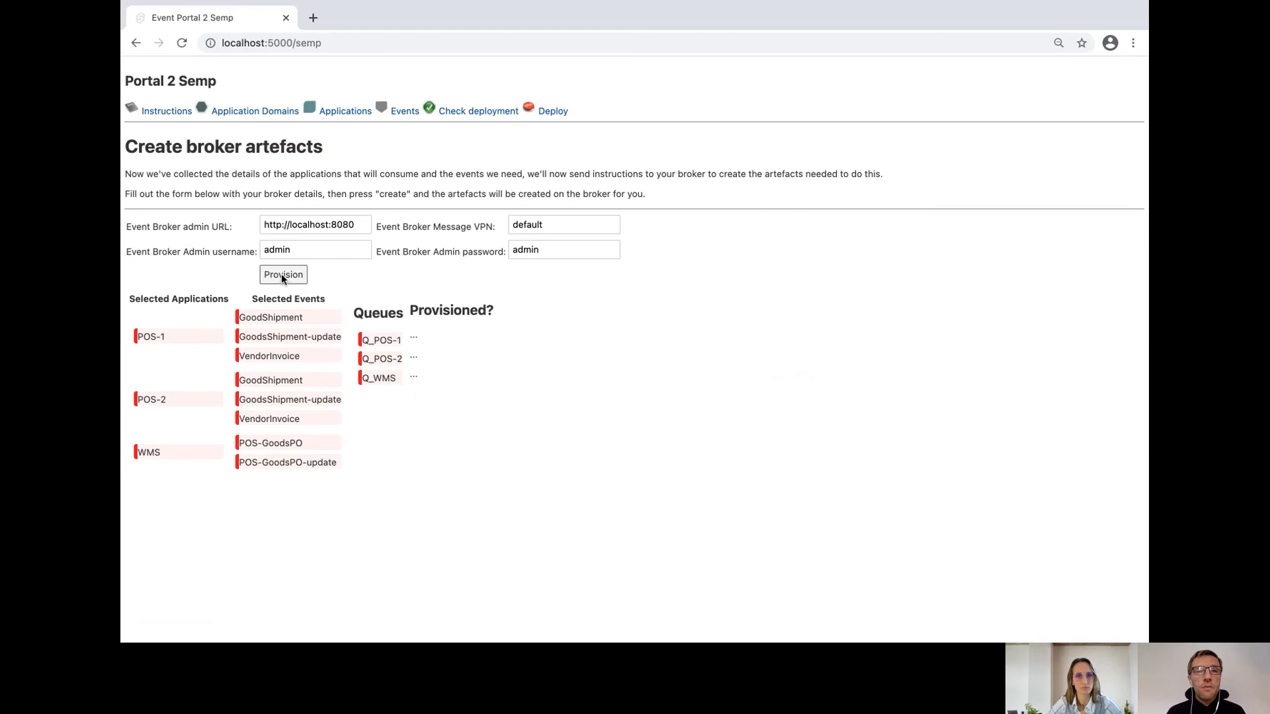
mouse_move(310, 36)
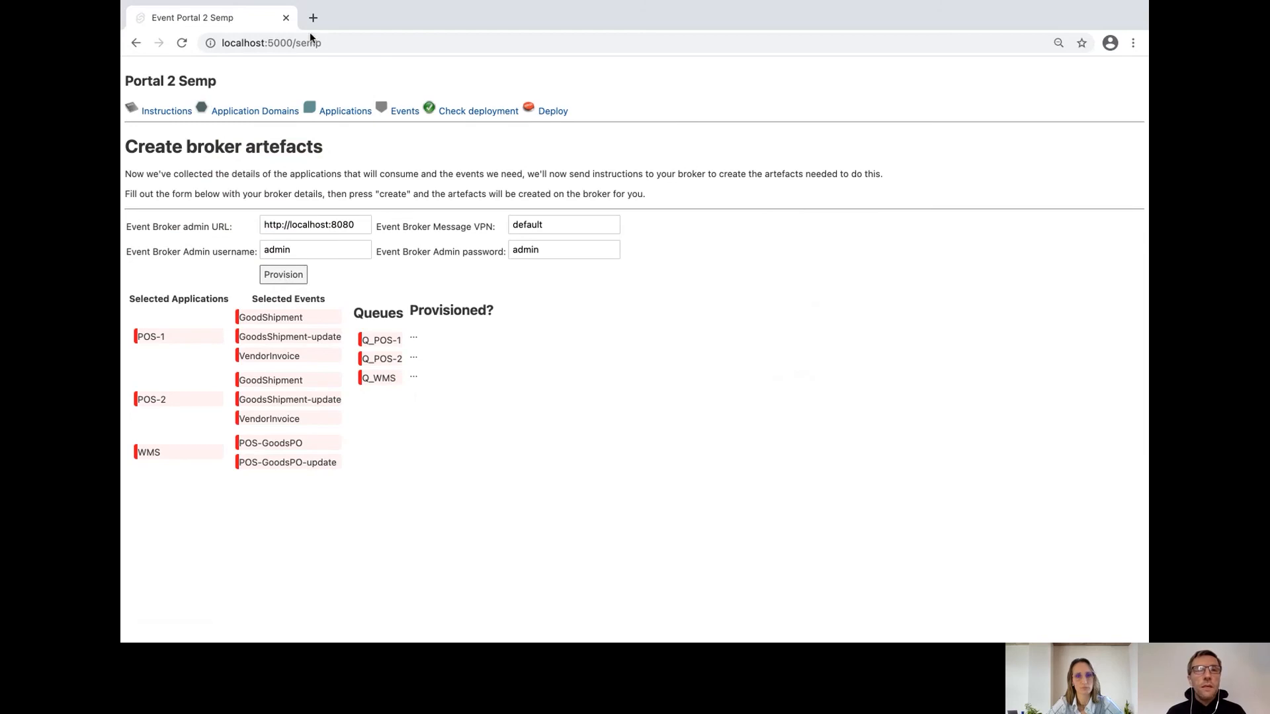
Step: Sign in to the broker manager at localhost:8080 as admin in a new tab
left_click(316, 18)
type("localhost:8080")
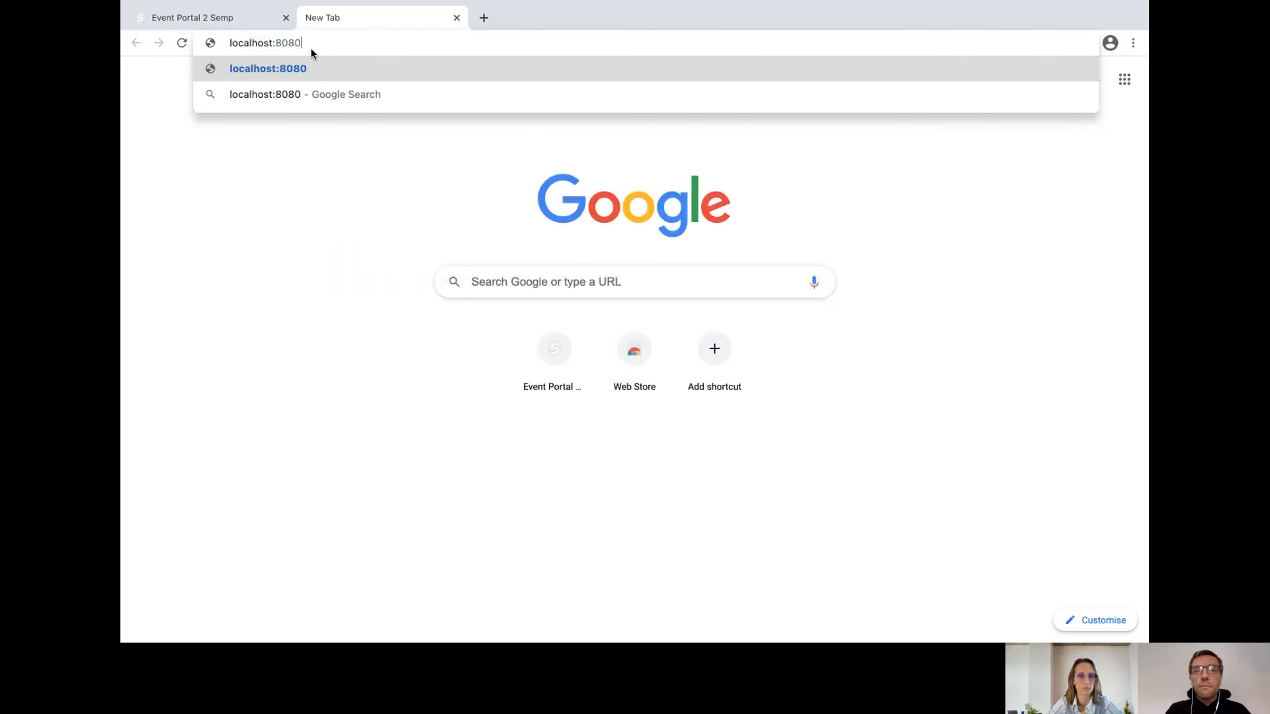
key("Enter")
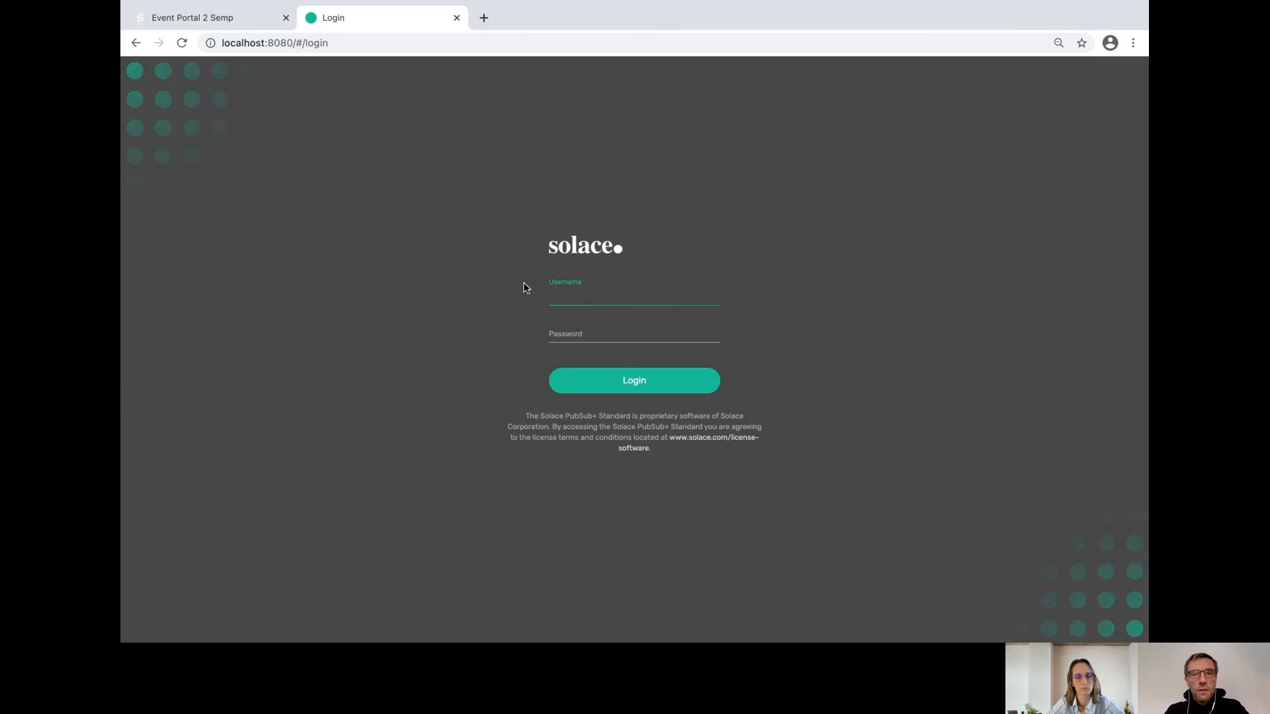
type("admin")
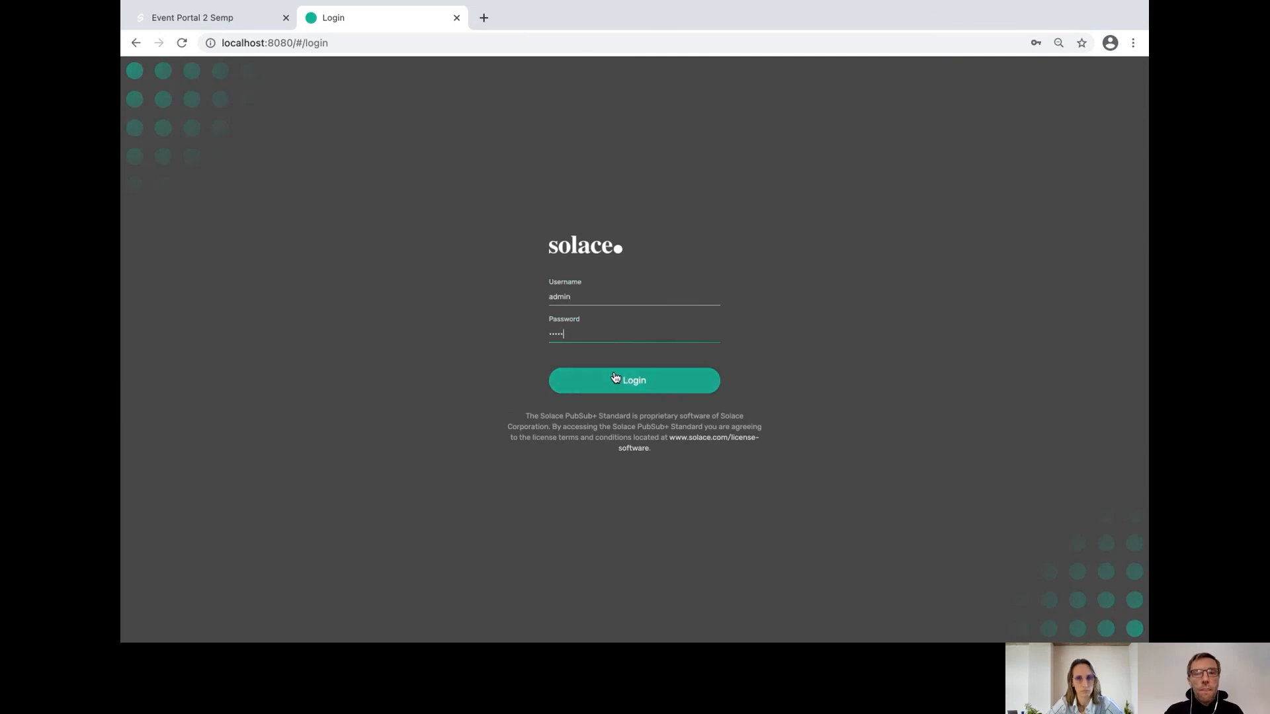
left_click(614, 380)
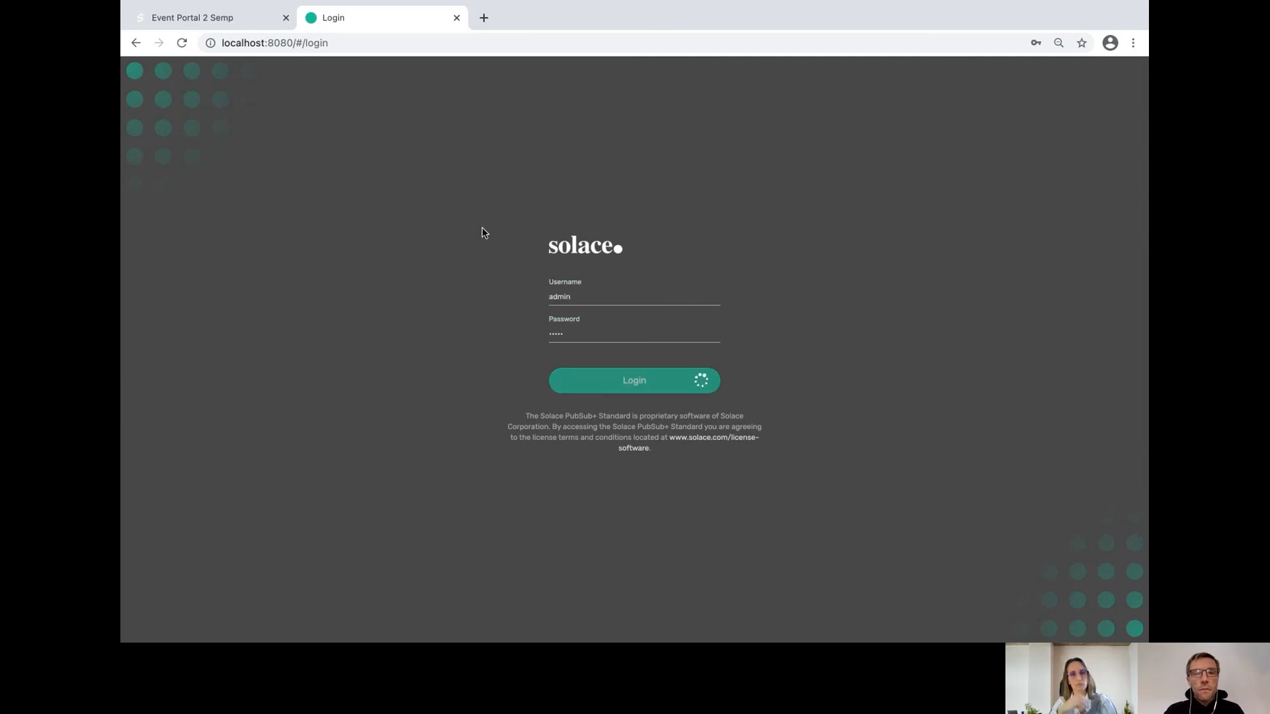
left_click(634, 380)
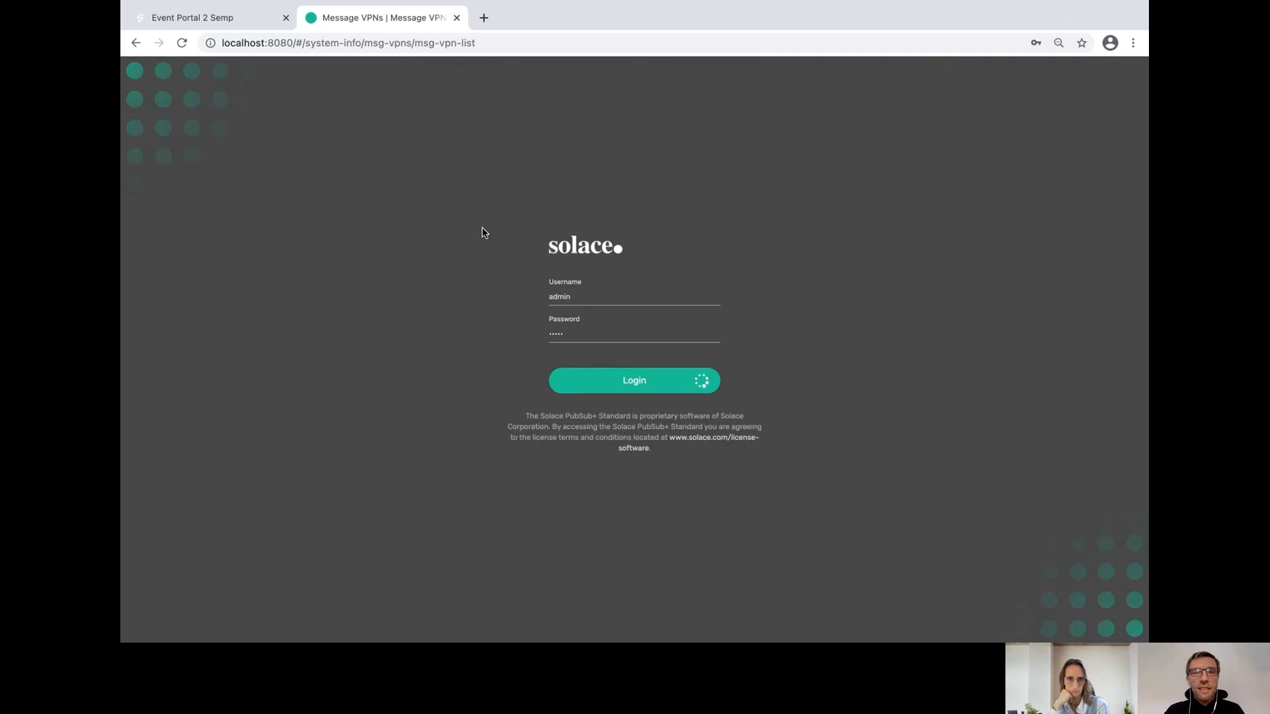
Step: Open the default Message VPN and list its queues, including Q_POS-1, Q_POS-2 and Q_WMS
left_click(634, 381)
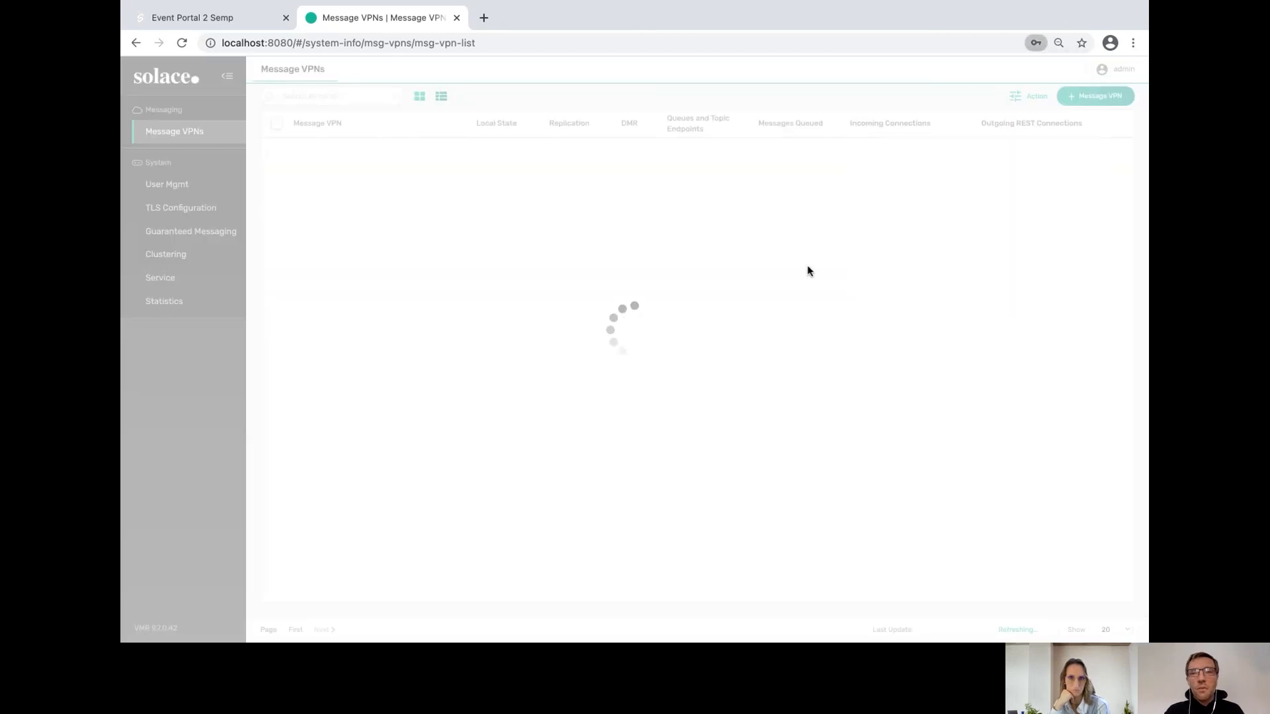
mouse_move(473, 234)
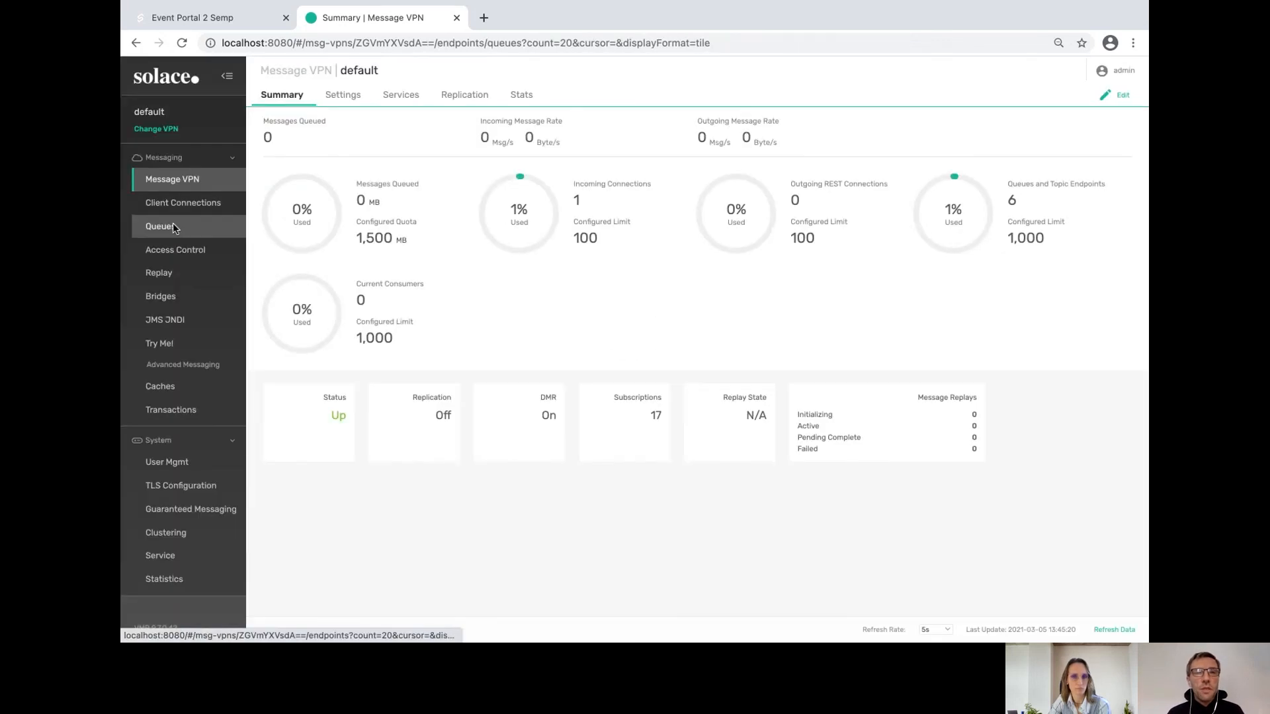
left_click(158, 226)
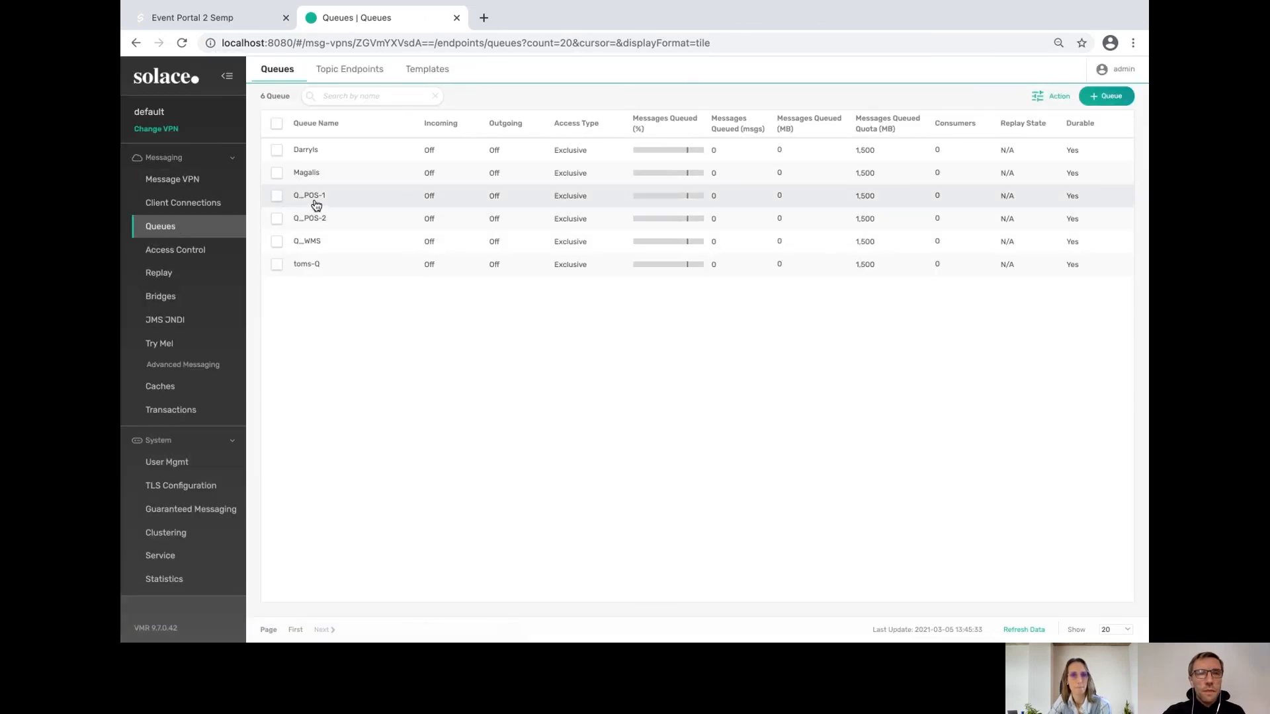
Step: Open queue Q_POS-1 and switch to its Subscriptions view
left_click(309, 196)
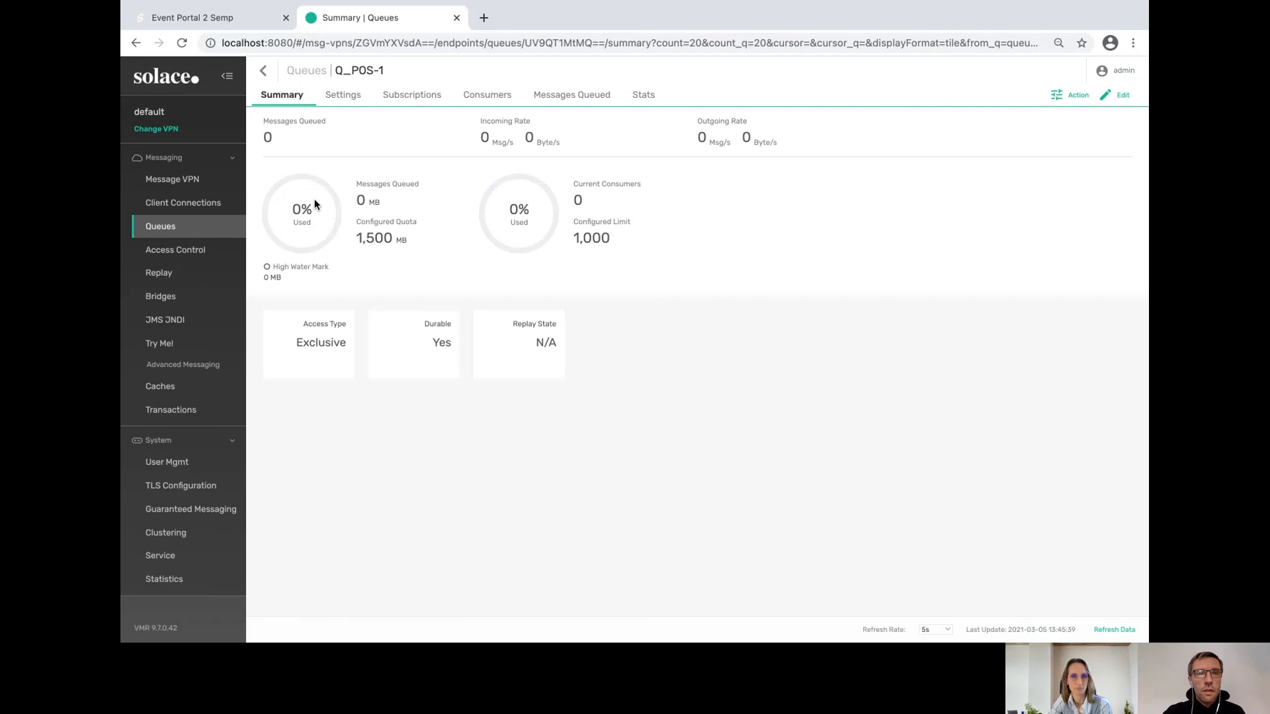
mouse_move(375, 84)
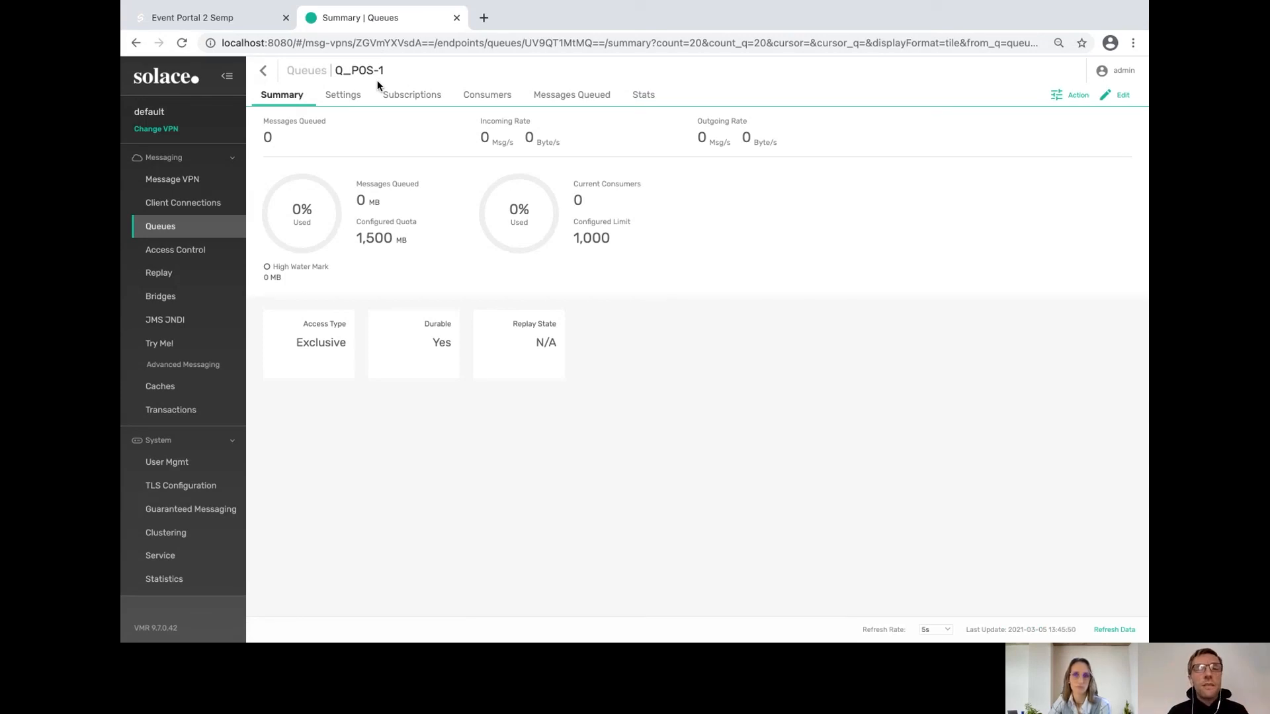
mouse_move(411, 98)
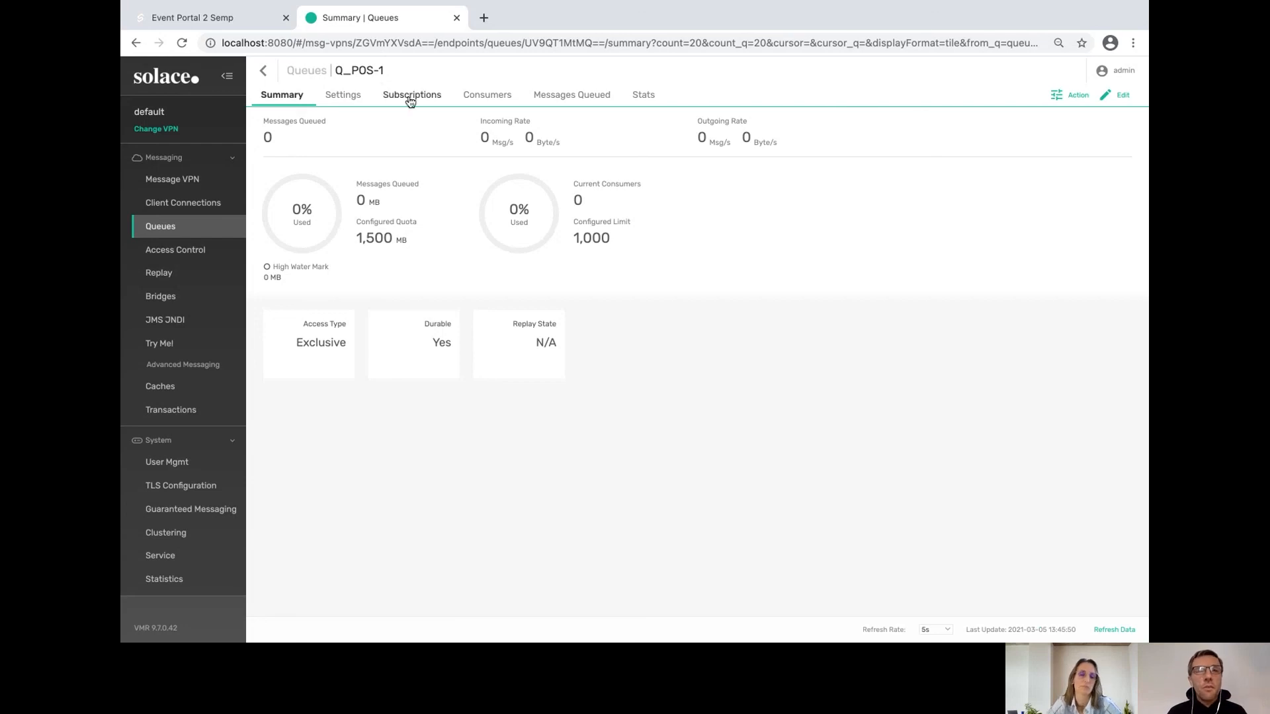
left_click(411, 94)
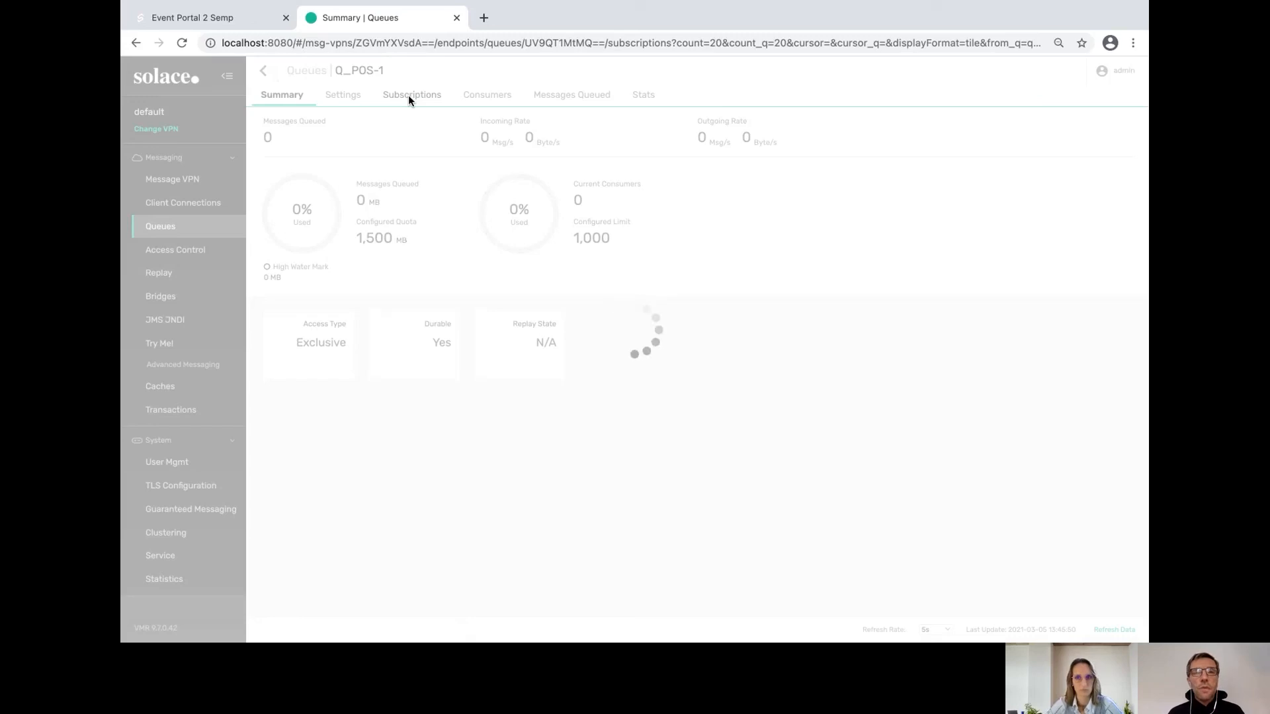
Step: Review Q_POS-1's three wildcard topic subscriptions, then return to the PowerPoint slide show on slide 7
left_click(412, 95)
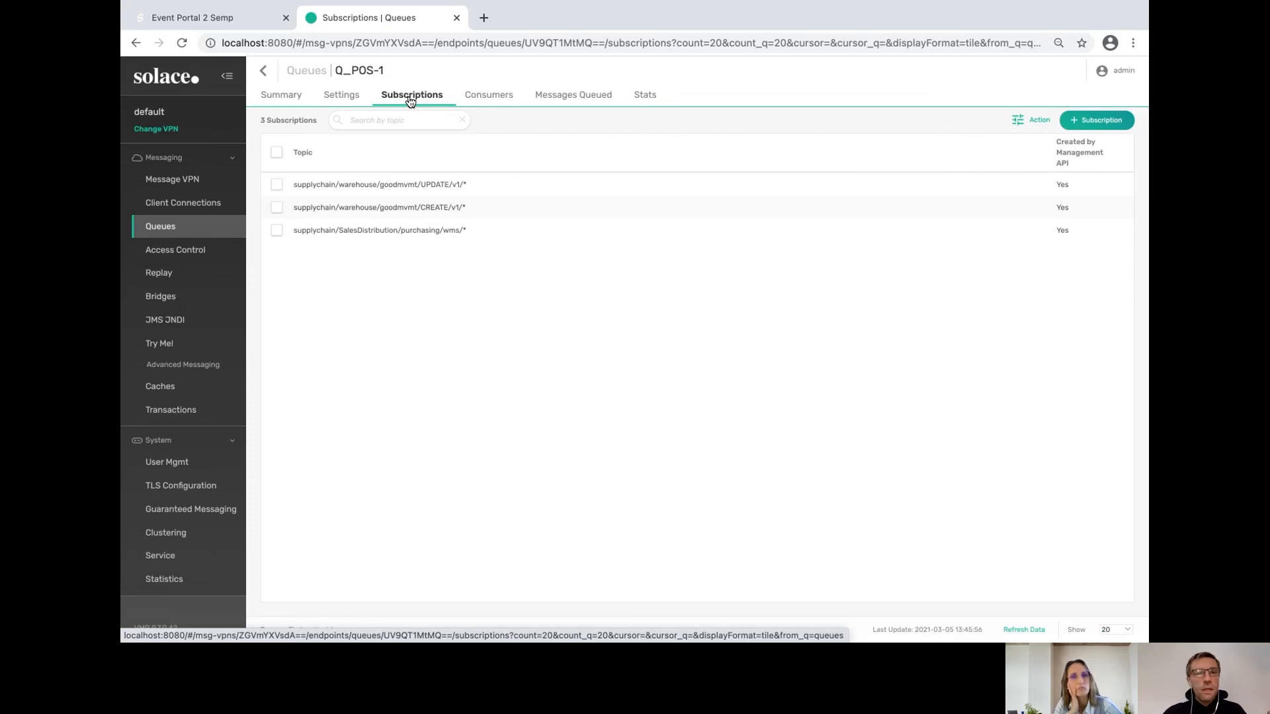
mouse_move(431, 128)
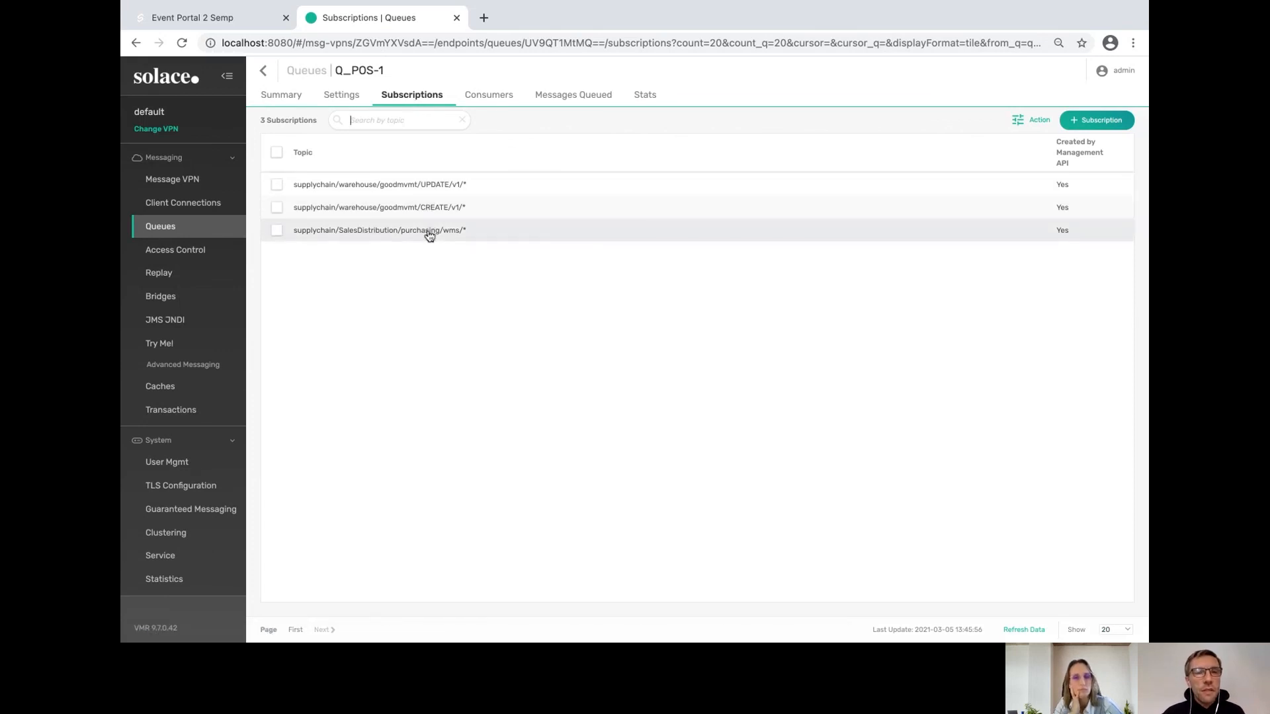
mouse_move(426, 213)
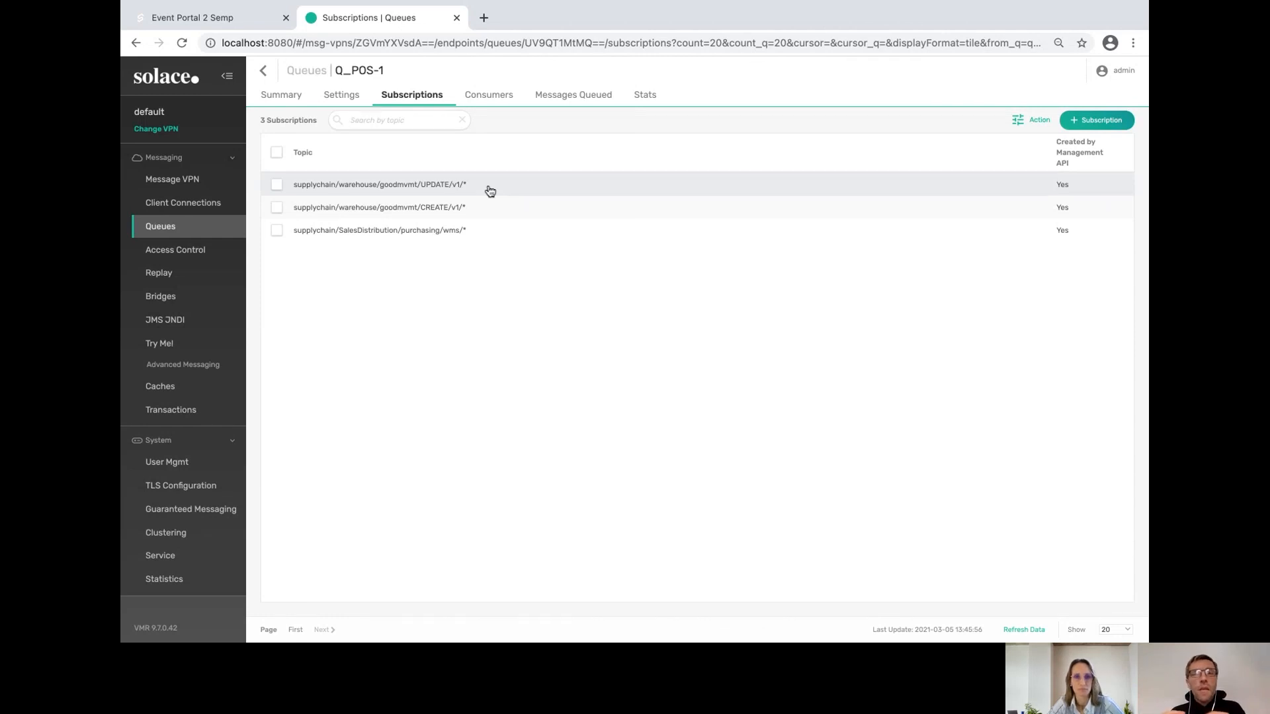
left_click(390, 120)
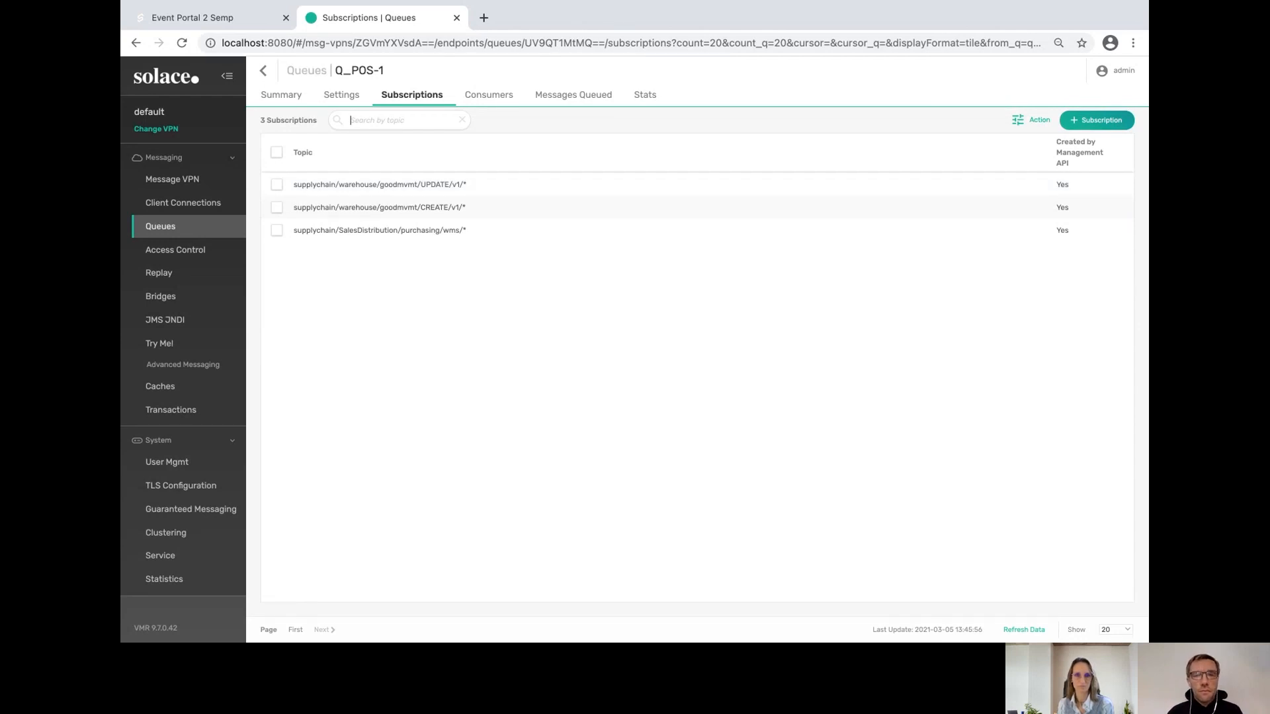
mouse_move(787, 619)
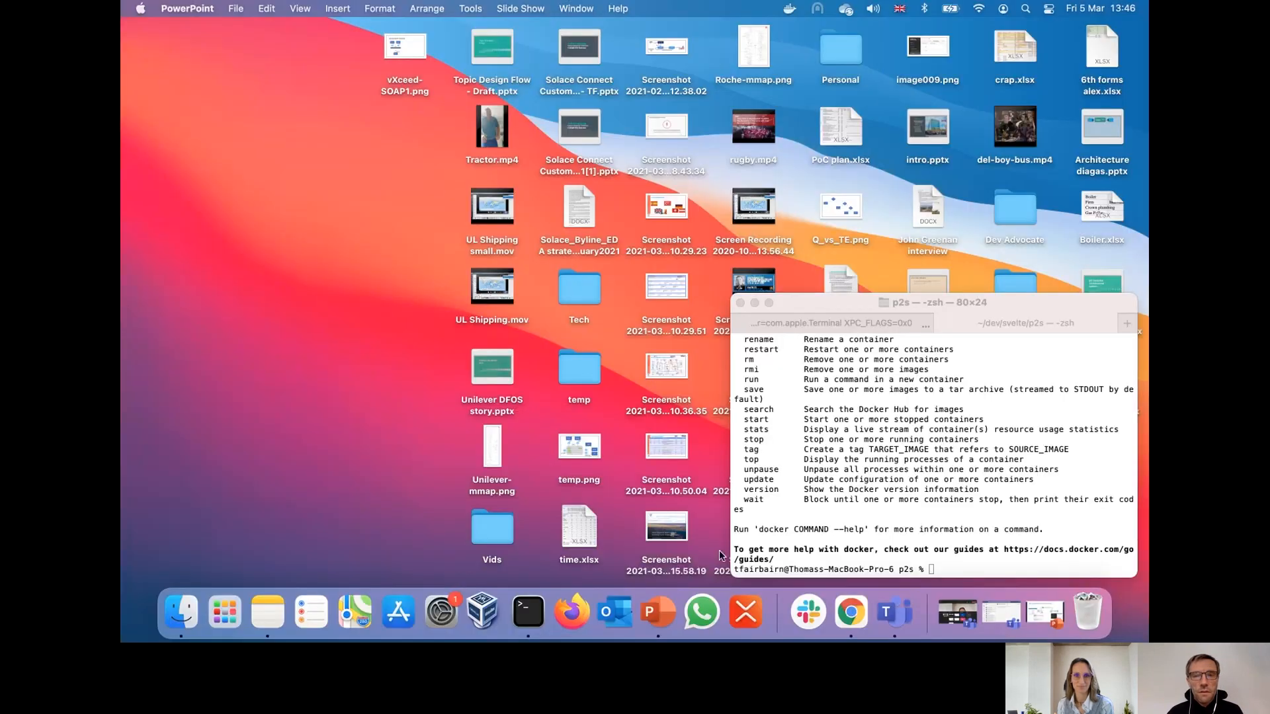
mouse_move(656, 612)
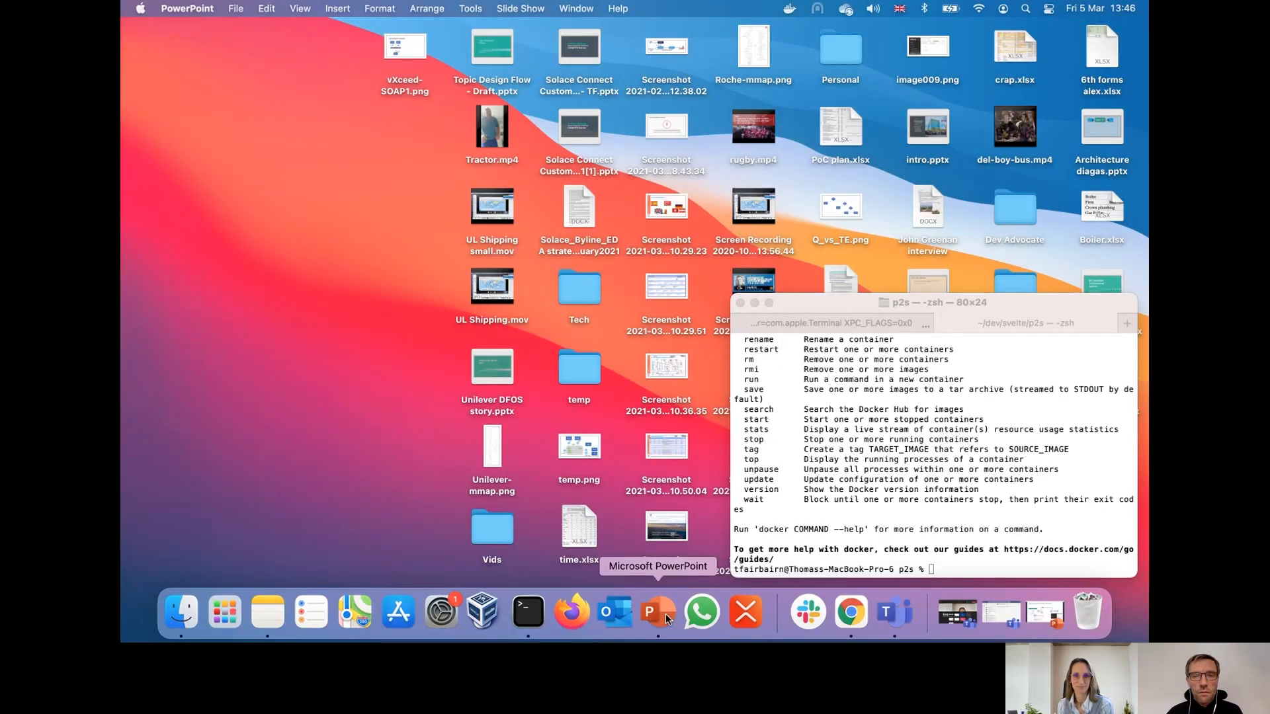
right_click(658, 612)
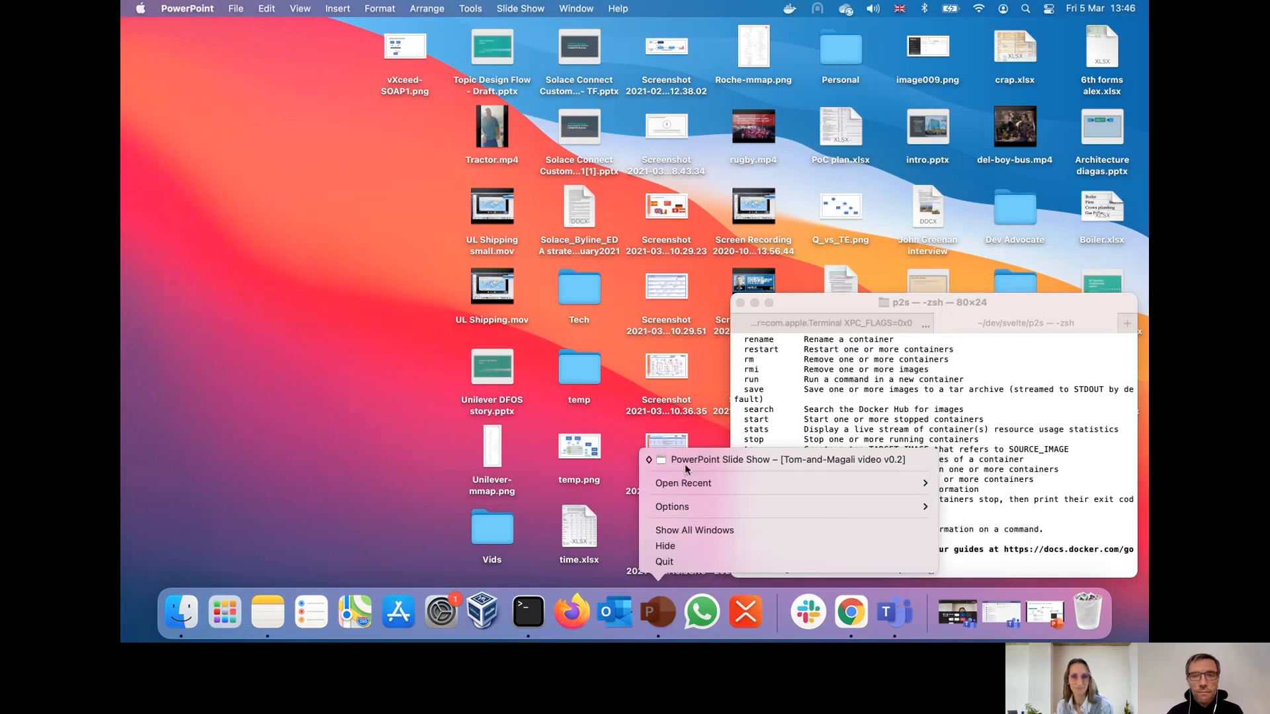
left_click(778, 460)
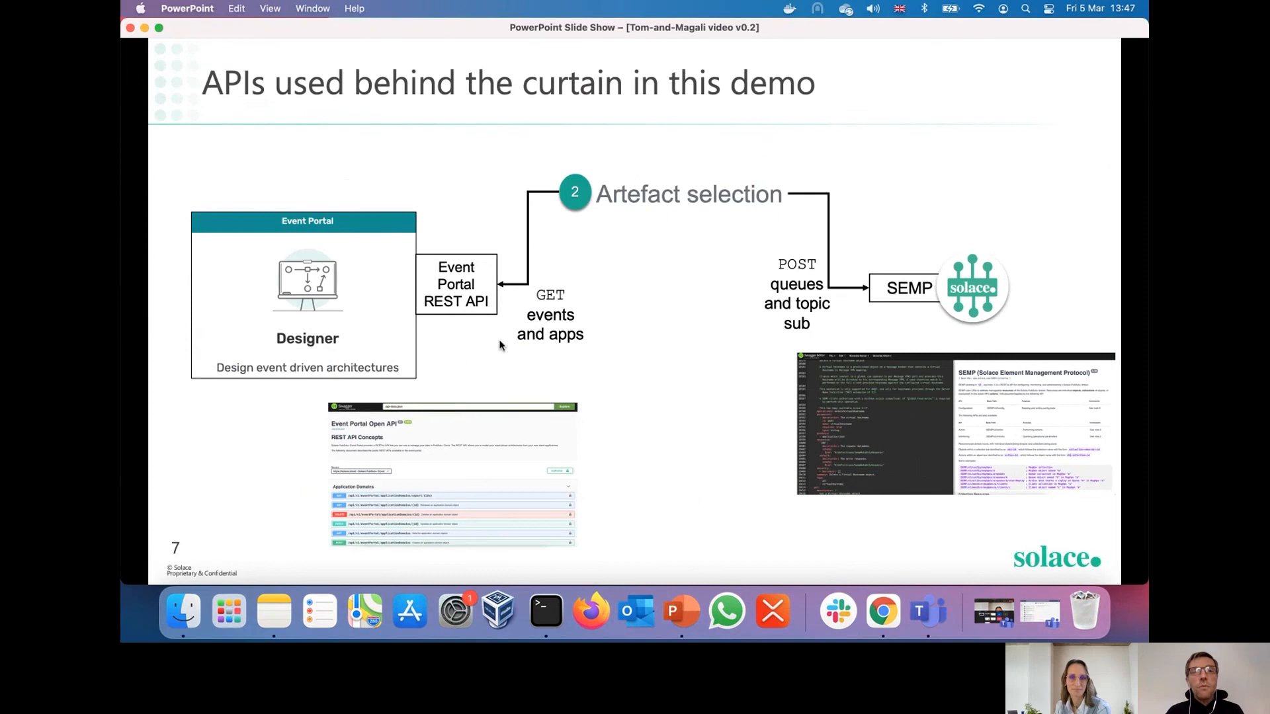
mouse_move(493, 341)
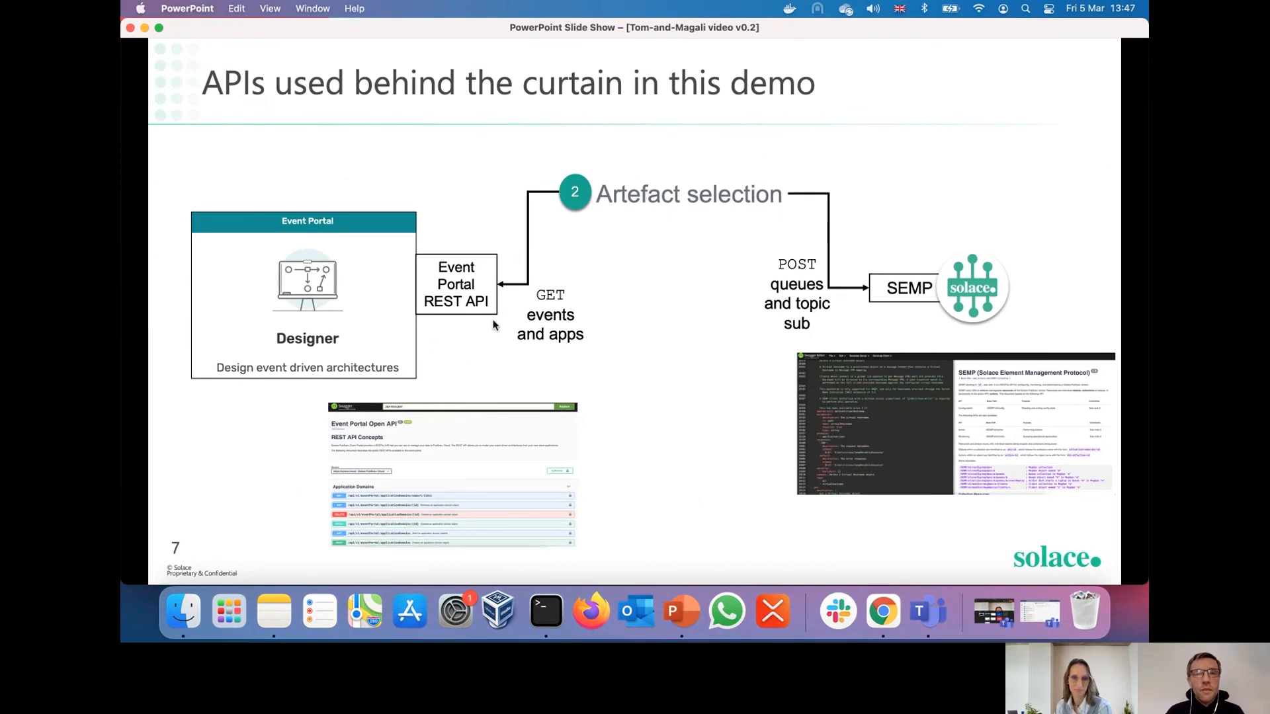
mouse_move(467, 328)
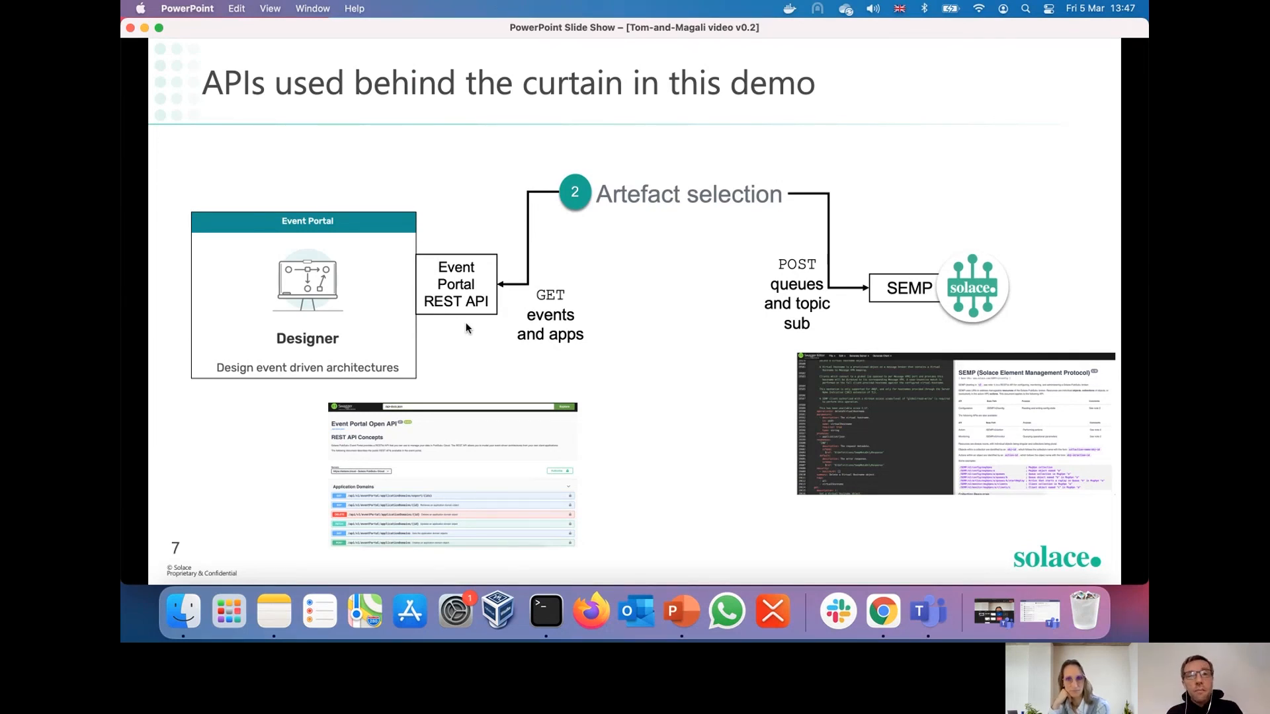
mouse_move(719, 212)
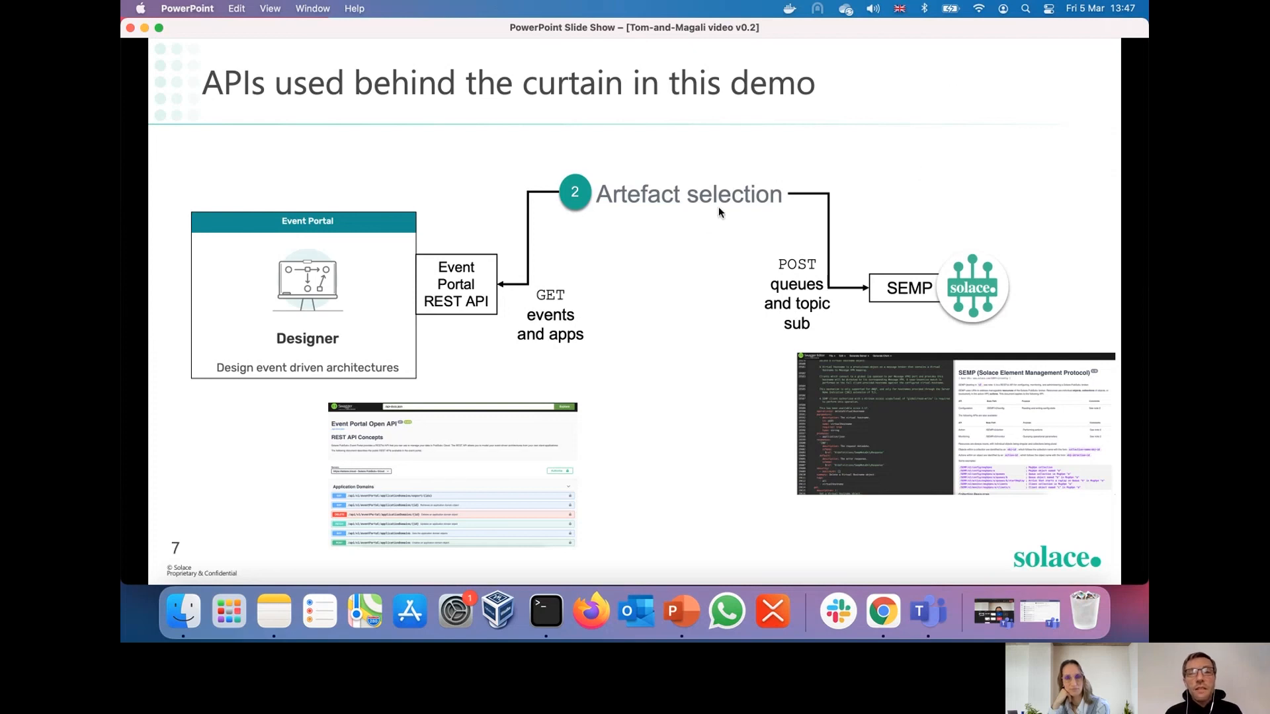
mouse_move(732, 222)
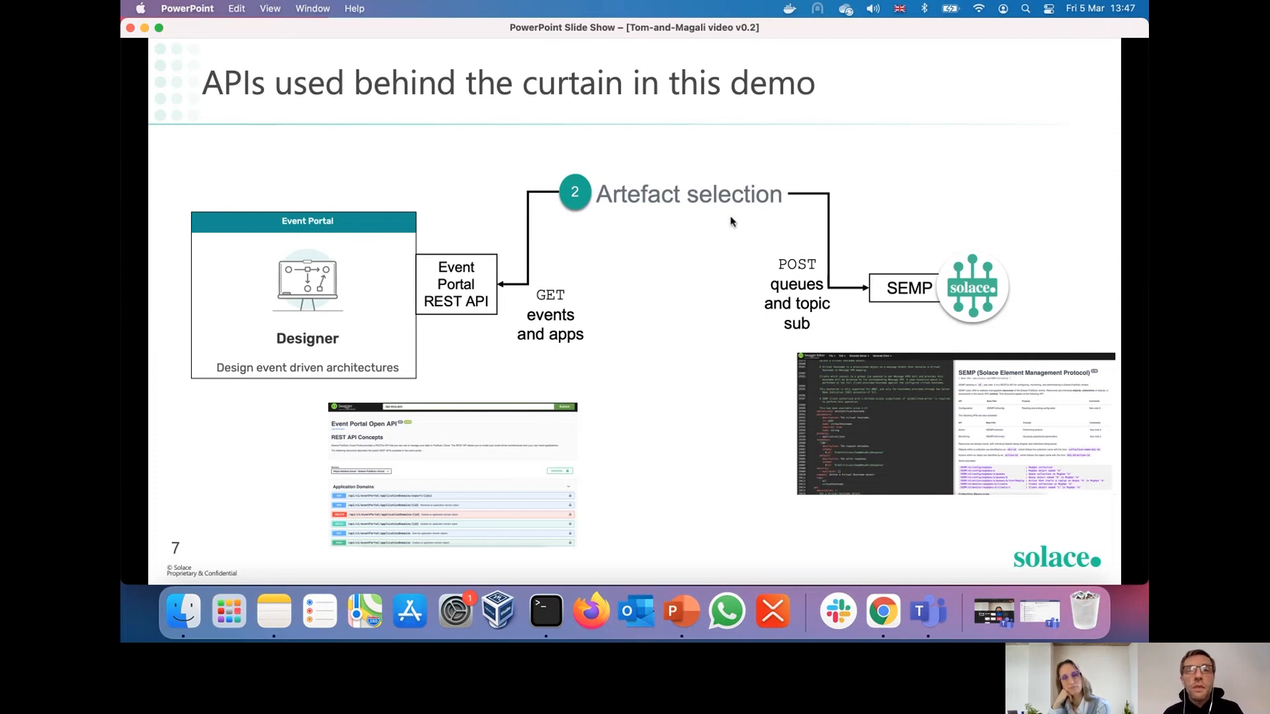
mouse_move(885, 307)
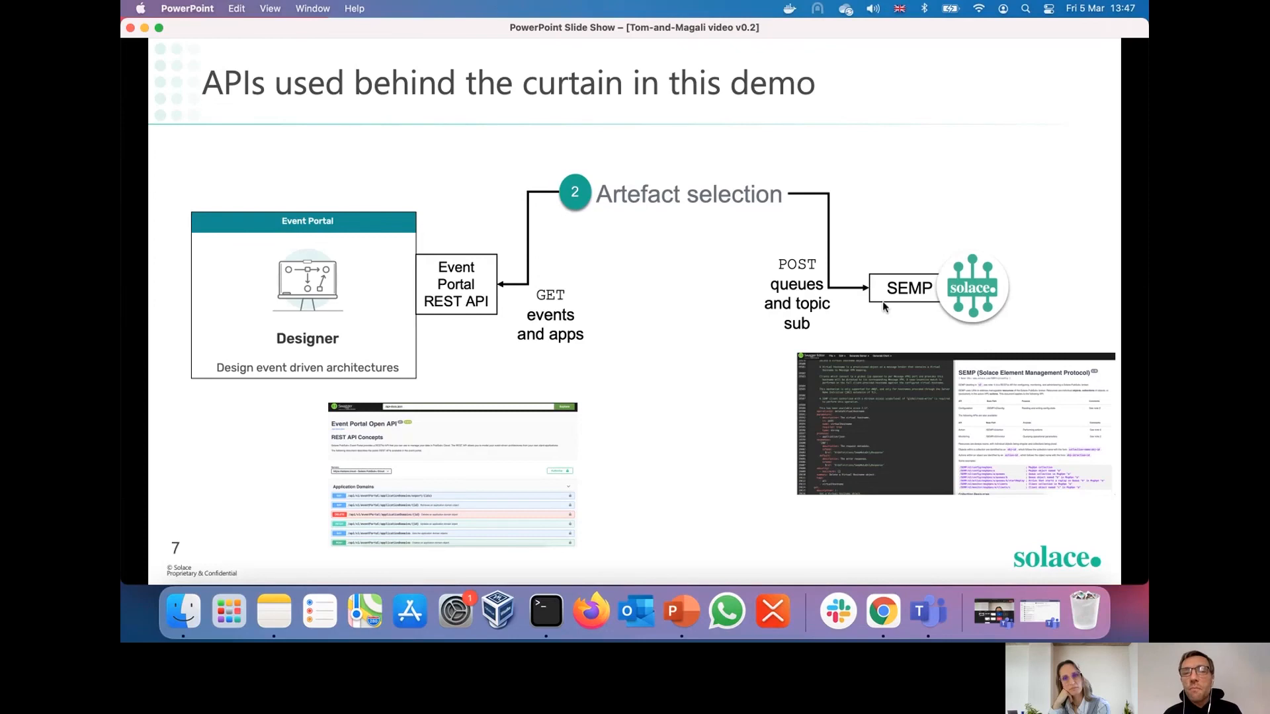